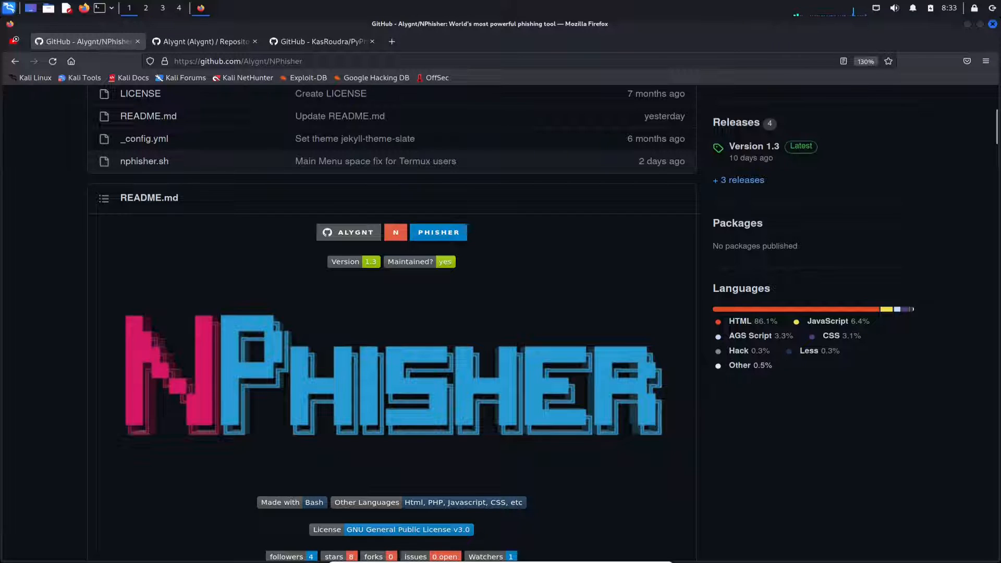
pyautogui.moveTo(389, 373)
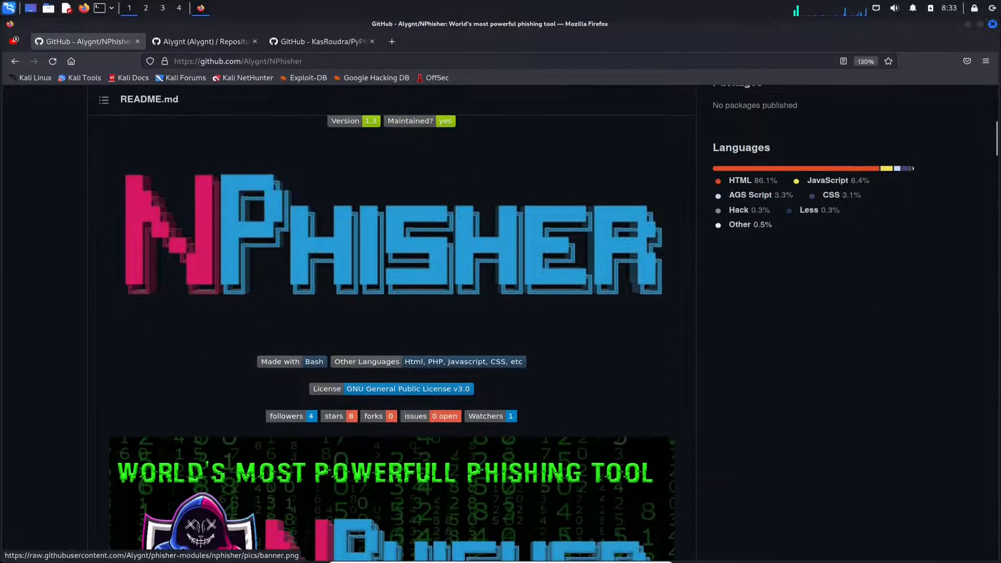
# Step: Scroll the NPhisher README past the banner images down to the Disclaimer section
pyautogui.scroll(-3)
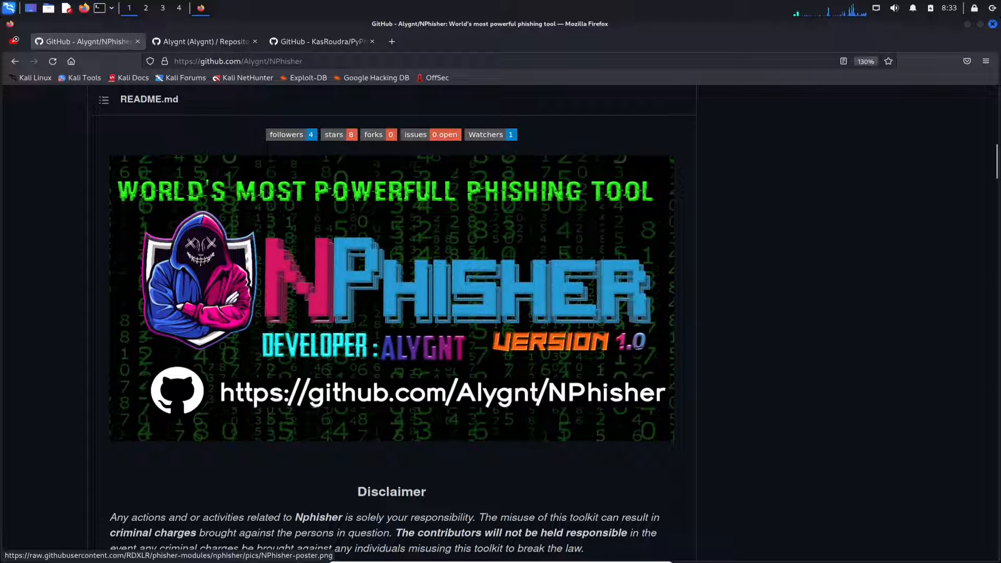
pyautogui.scroll(-3)
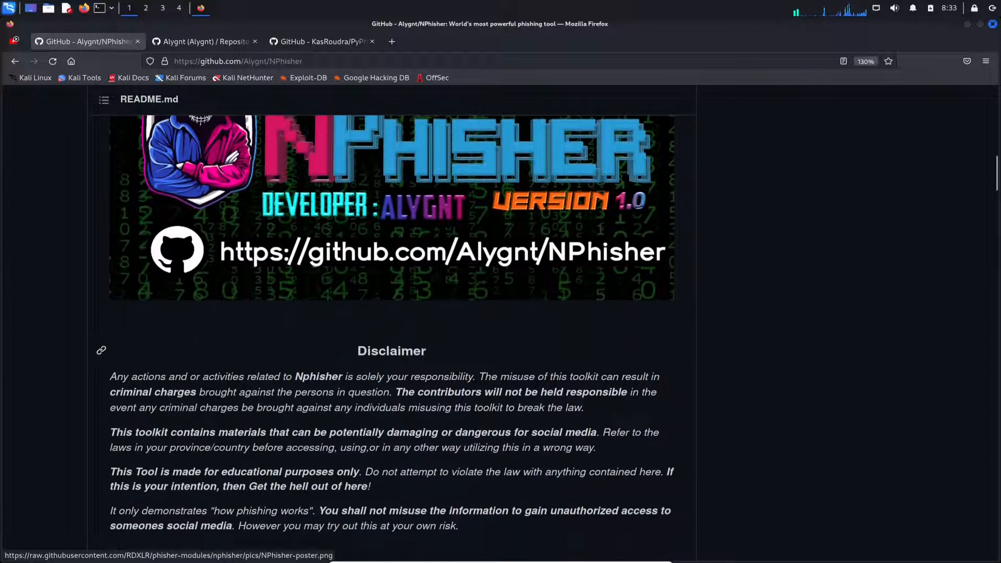
pyautogui.scroll(-3)
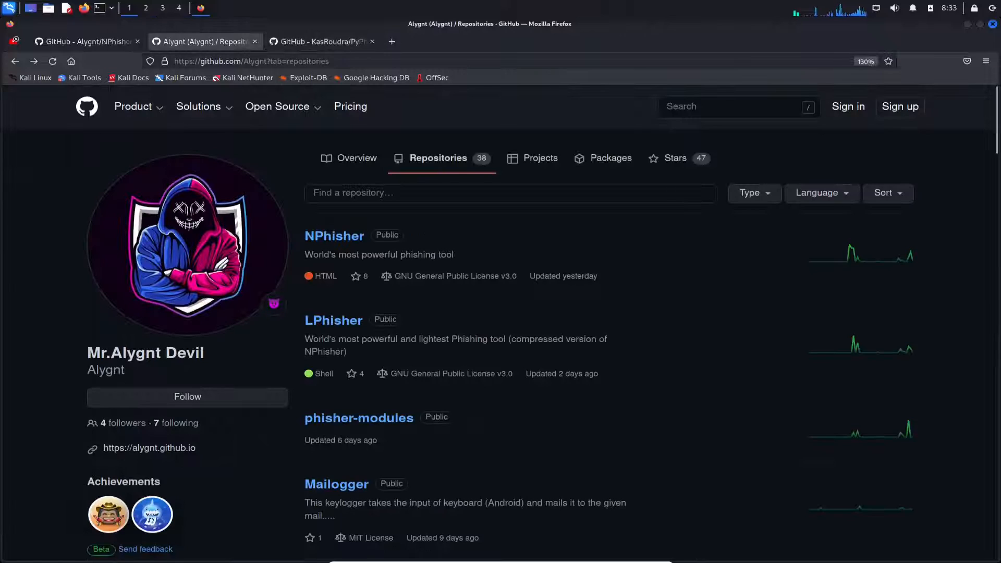
pyautogui.scroll(-3)
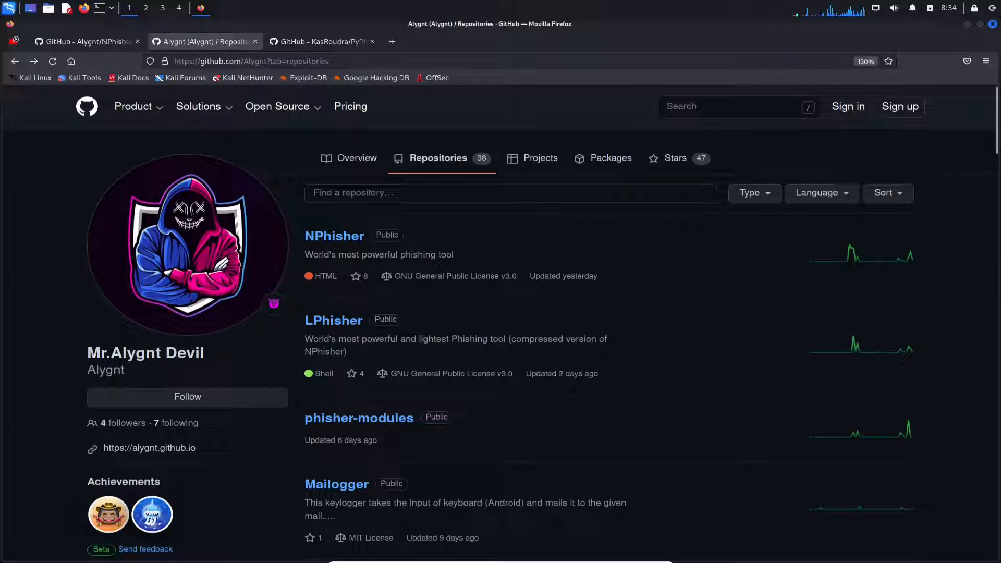
pyautogui.moveTo(333, 235)
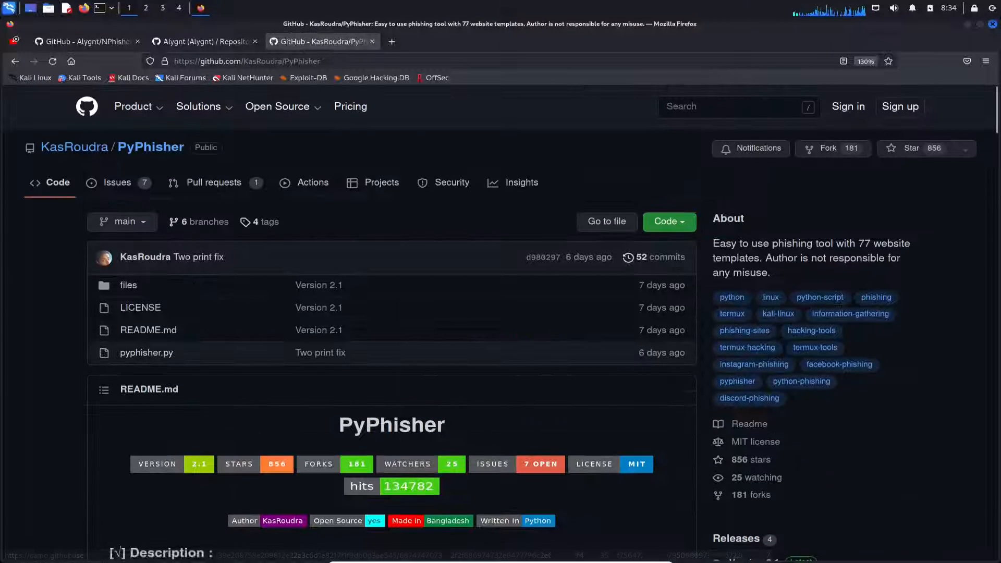
pyautogui.moveTo(912, 148)
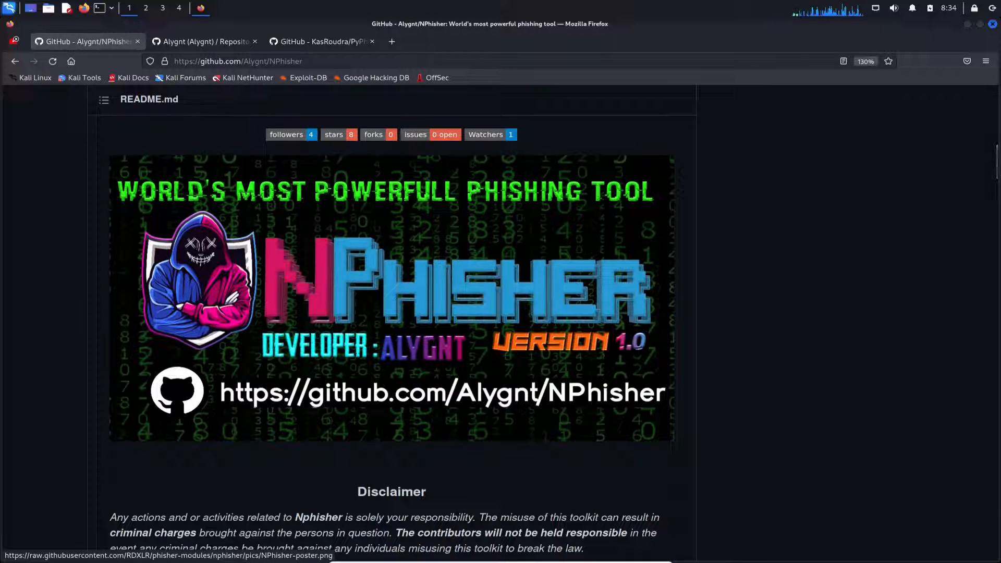
# Step: Scroll past About Tool and Tested On to the Requirements and Installation headings
pyautogui.scroll(-3)
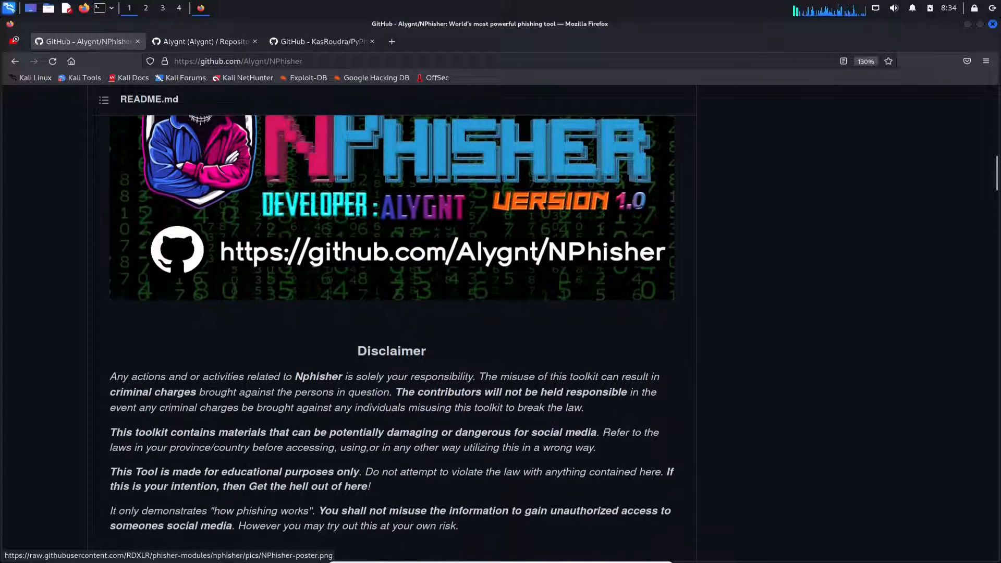
pyautogui.scroll(-3)
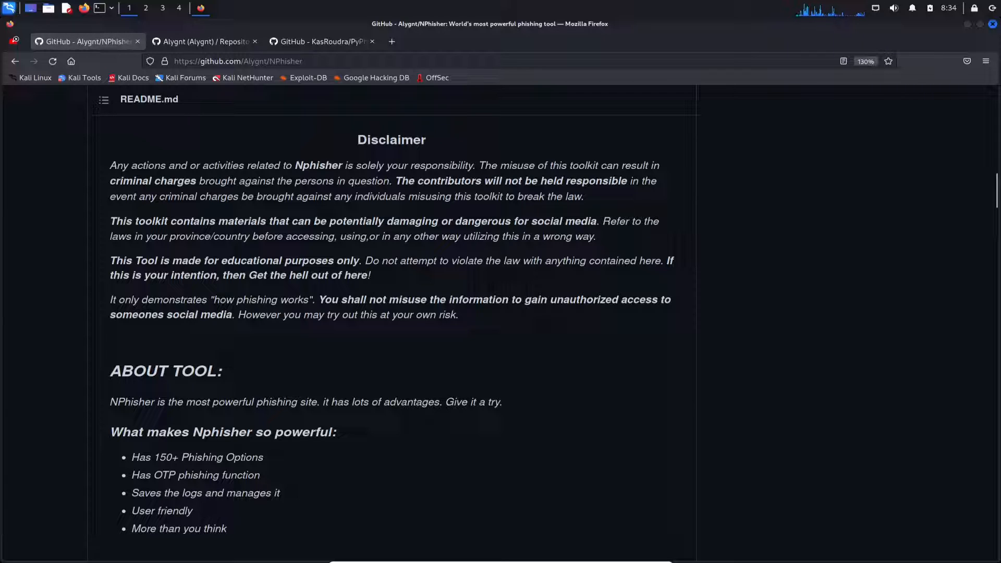
pyautogui.scroll(-3)
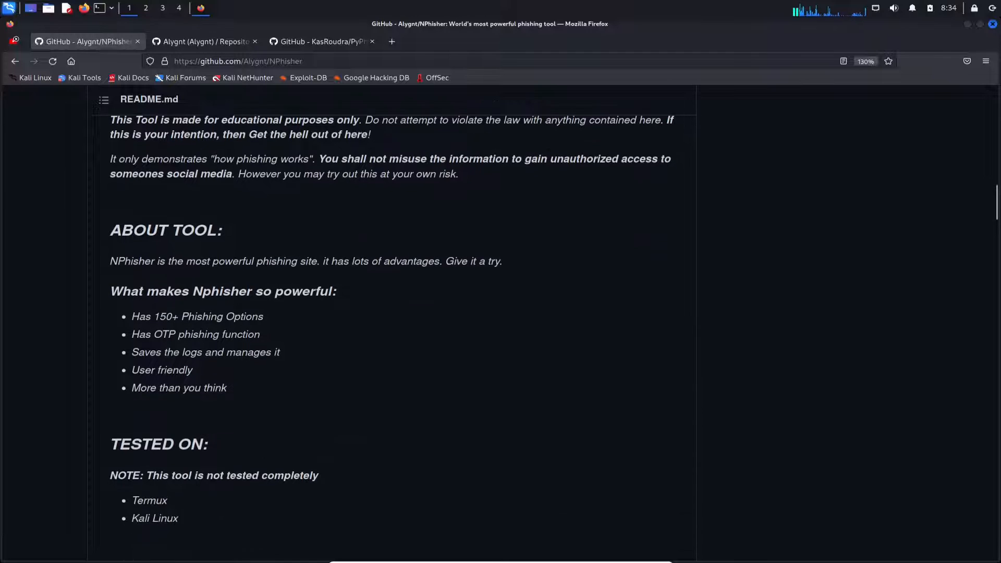
pyautogui.moveTo(166, 230)
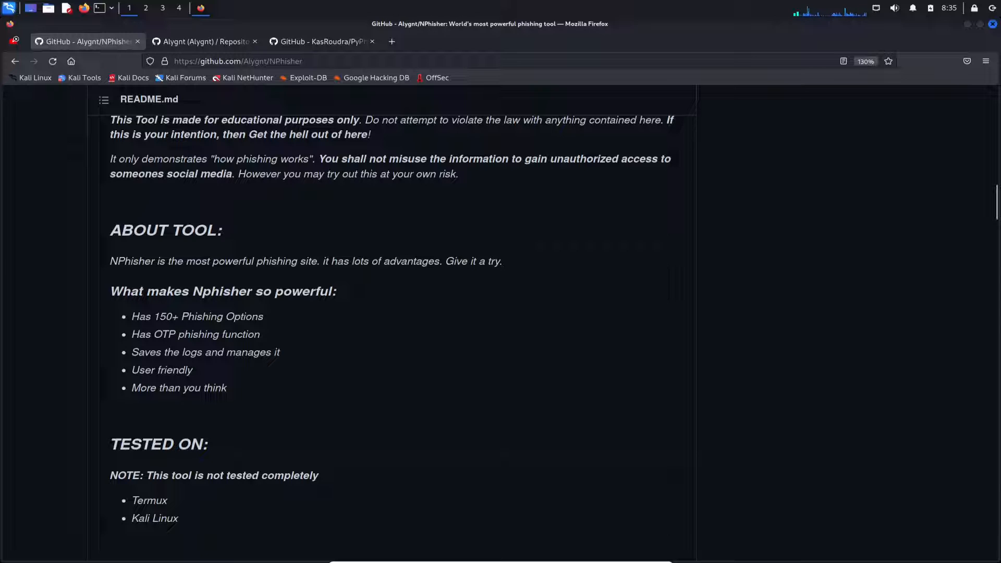
pyautogui.scroll(-3)
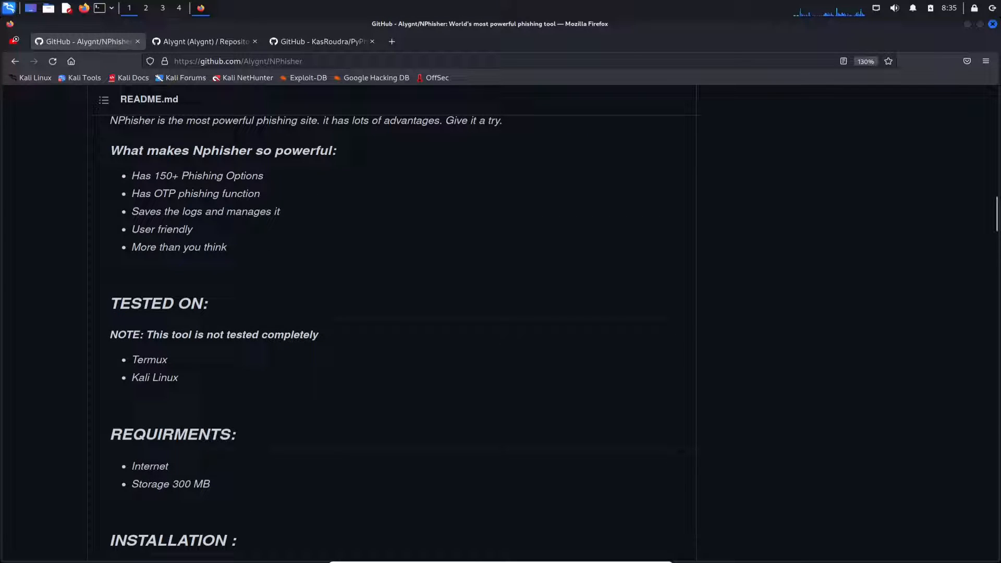
# Step: Select 'Internet' in the requirements and scroll down to the Kali Linux installation commands
pyautogui.scroll(-3)
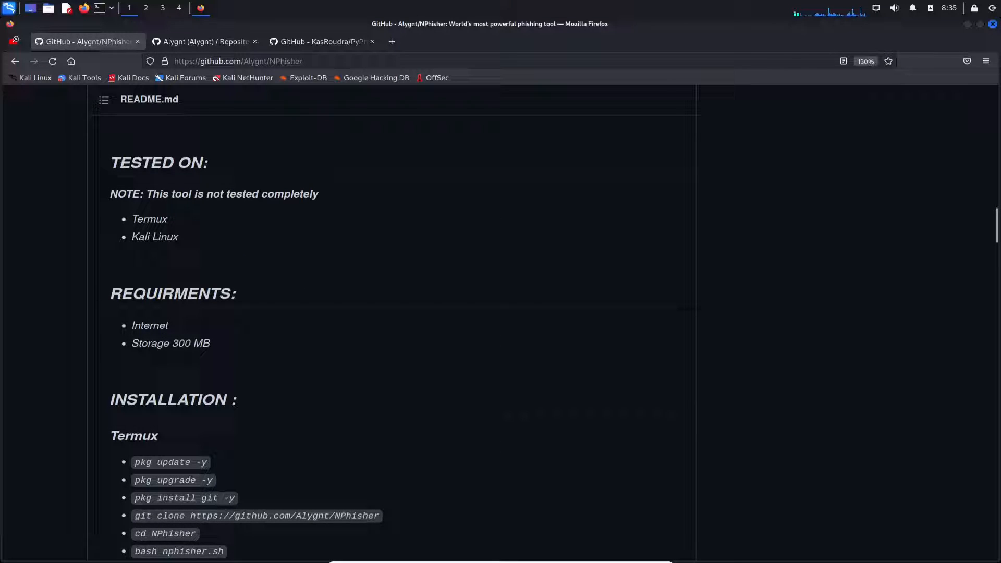
pyautogui.doubleClick(150, 326)
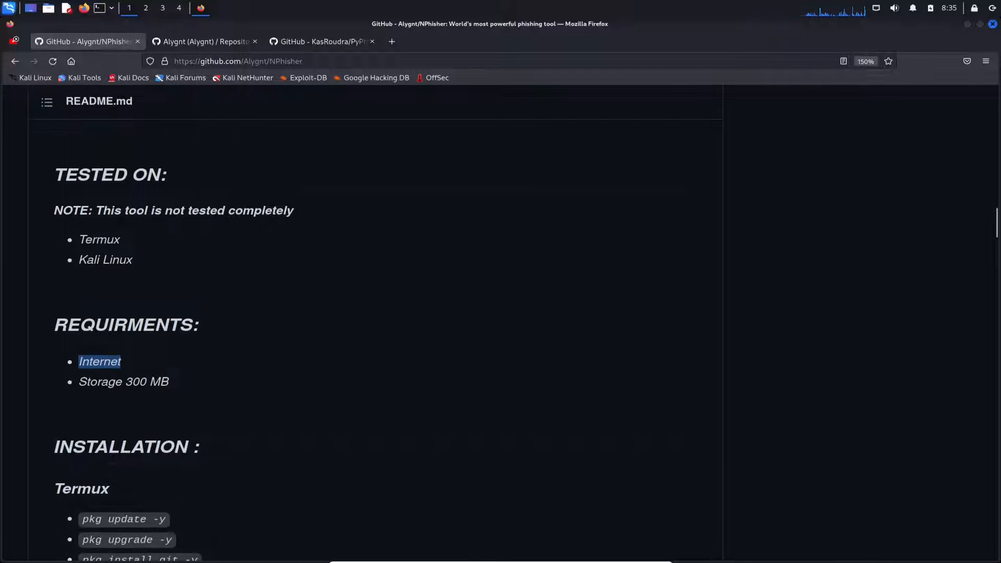
pyautogui.scroll(-3)
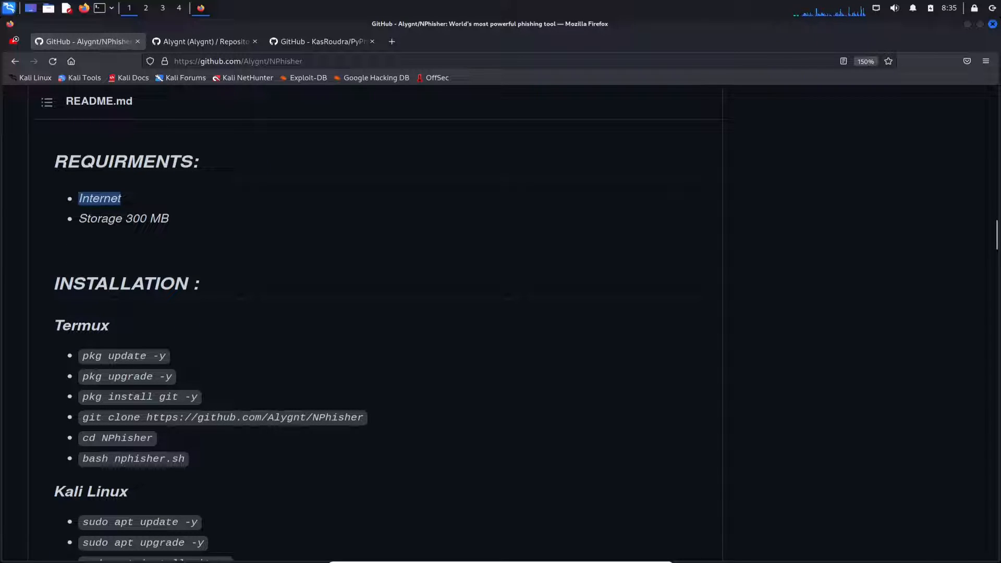
pyautogui.scroll(-3)
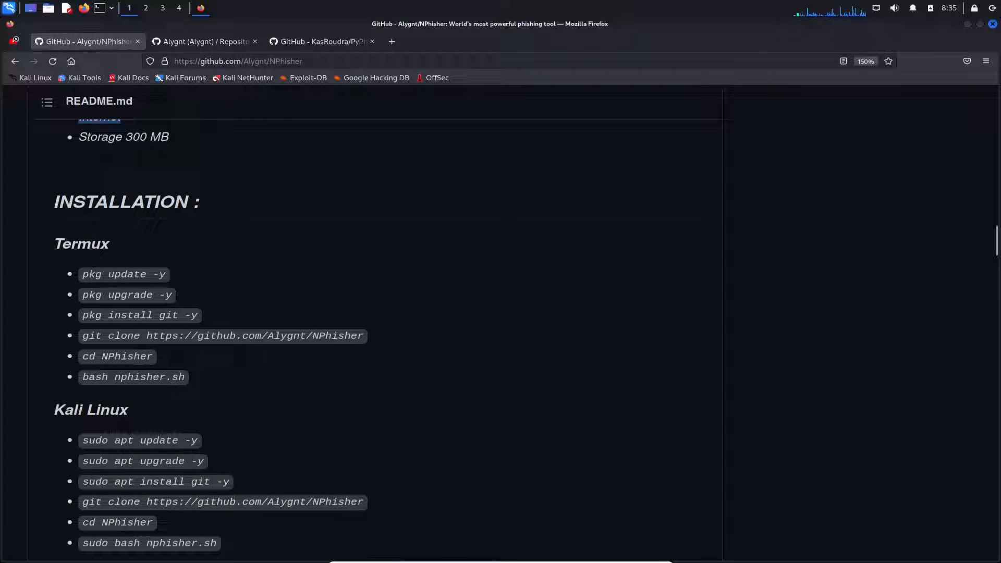
pyautogui.scroll(-3)
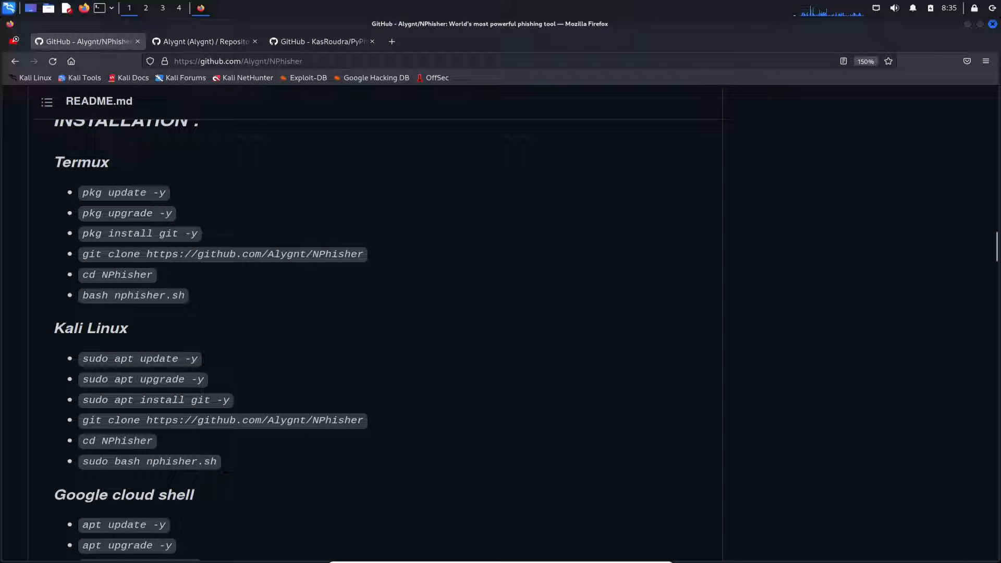
pyautogui.scroll(-3)
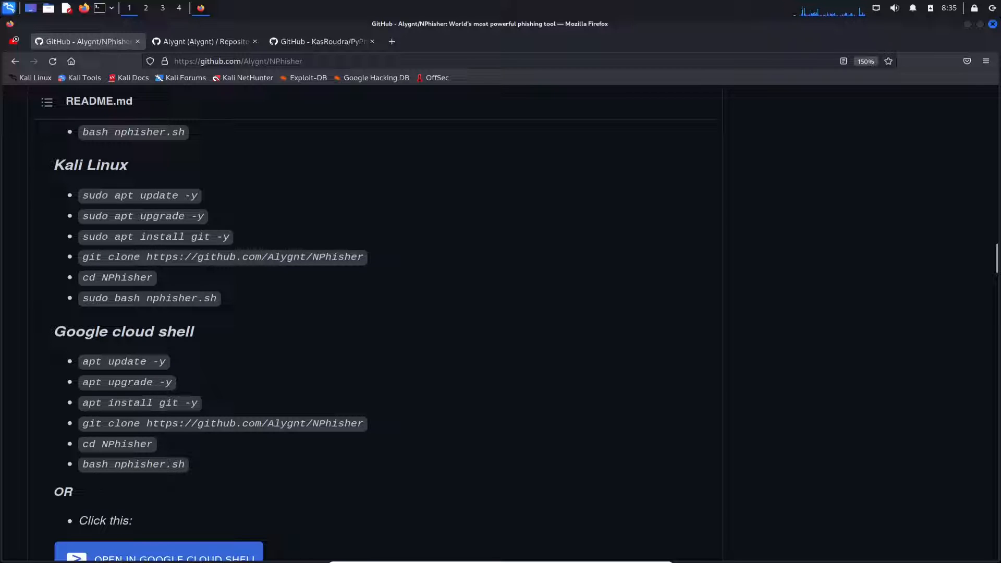
pyautogui.scroll(-3)
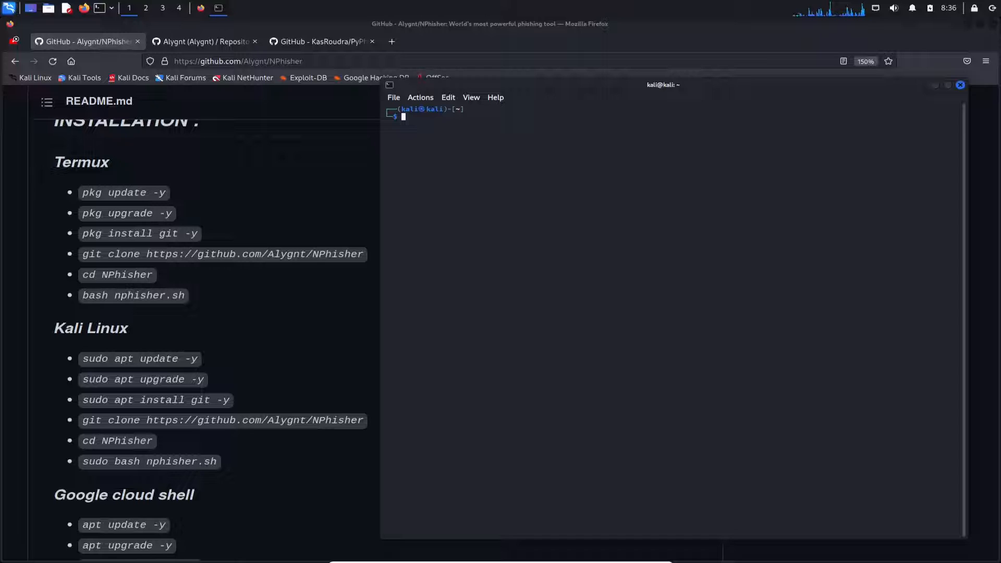
# Step: Become root with sudo su, create and enter a Tools folder, then clear the screen
pyautogui.write('sudo su')
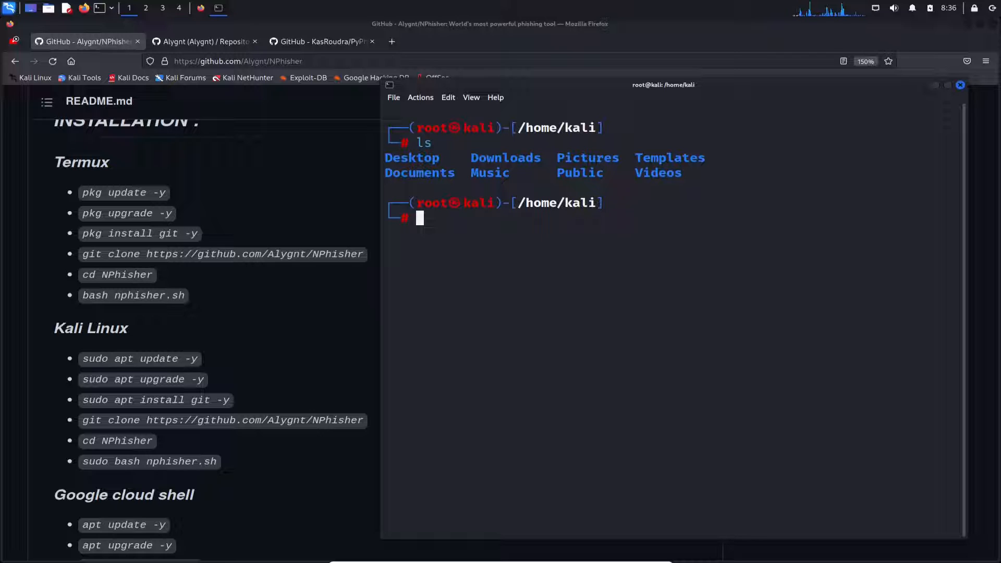
pyautogui.write('mkdir Tools')
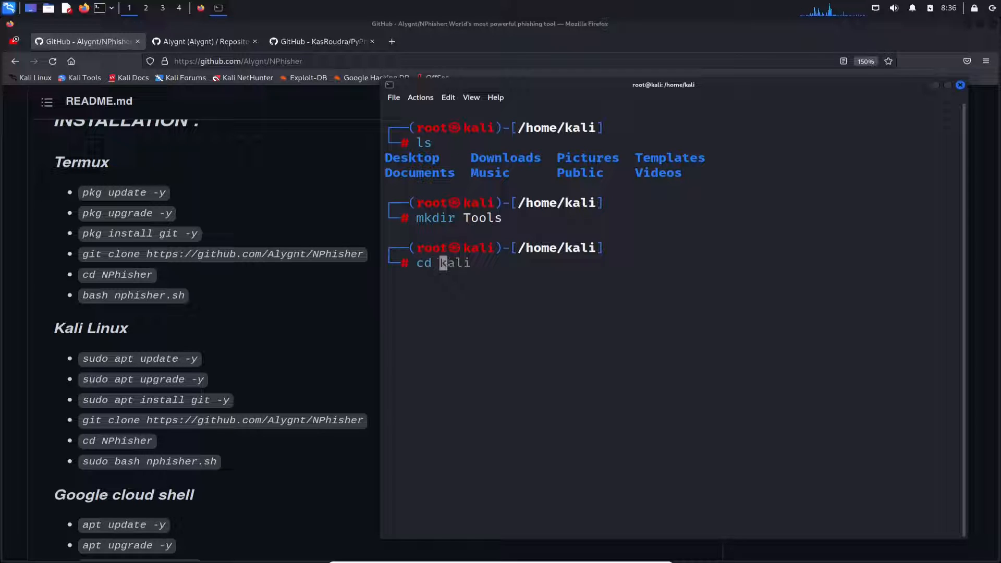
pyautogui.write('clear')
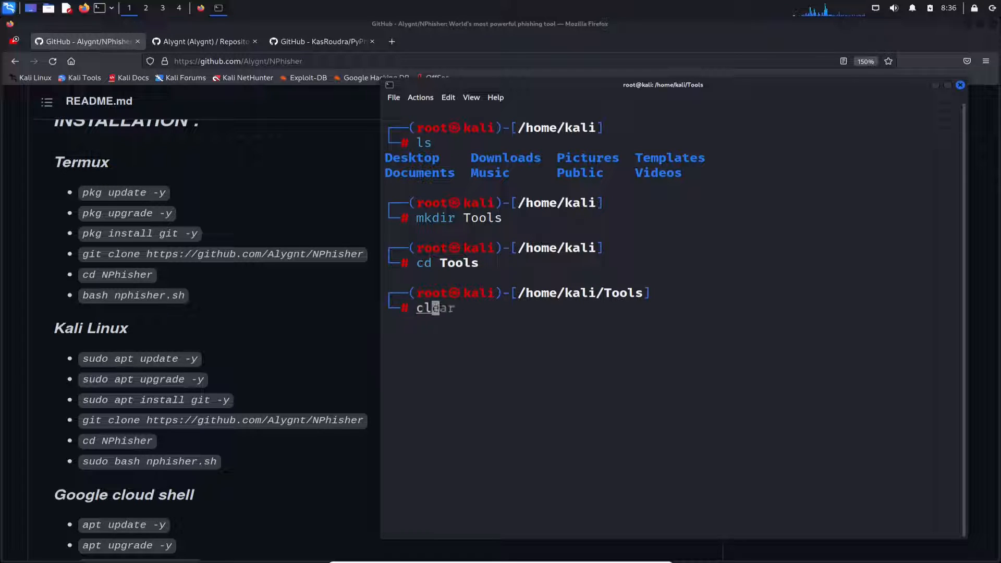
pyautogui.press('Return')
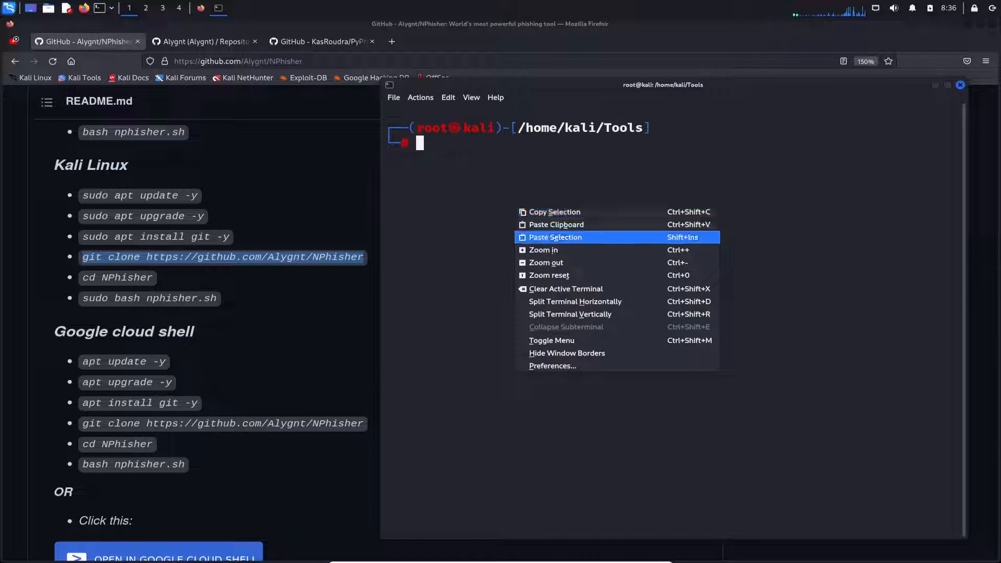
# Step: Paste and run the NPhisher git clone command, then move into the NPhisher folder
pyautogui.click(554, 237)
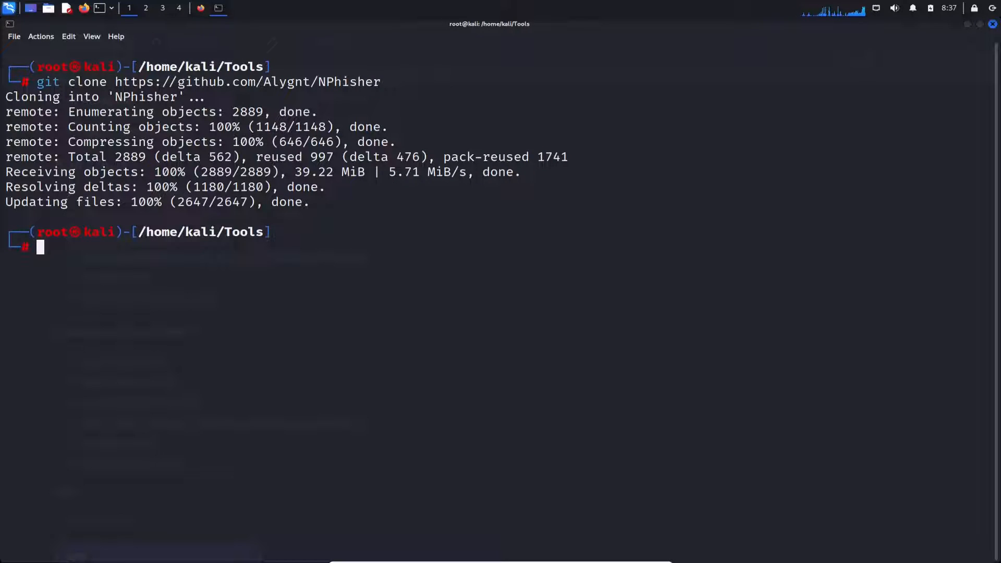
pyautogui.write('ls')
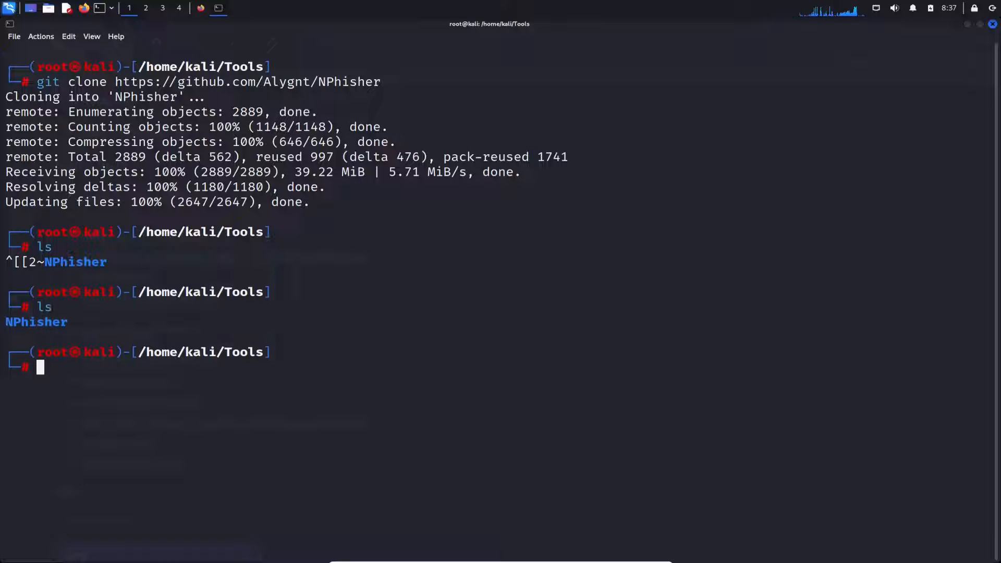
pyautogui.write('cd Tools')
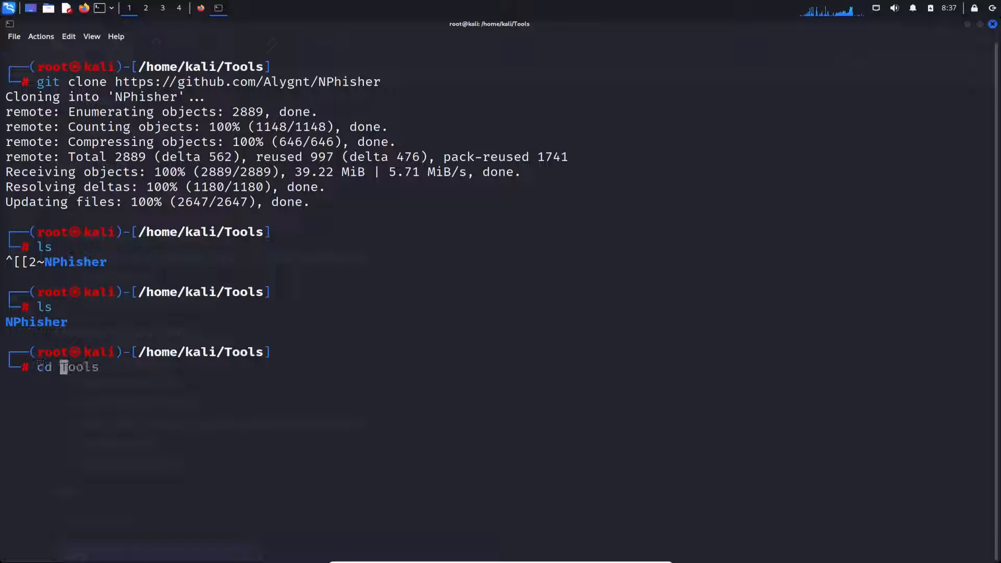
pyautogui.press('Return')
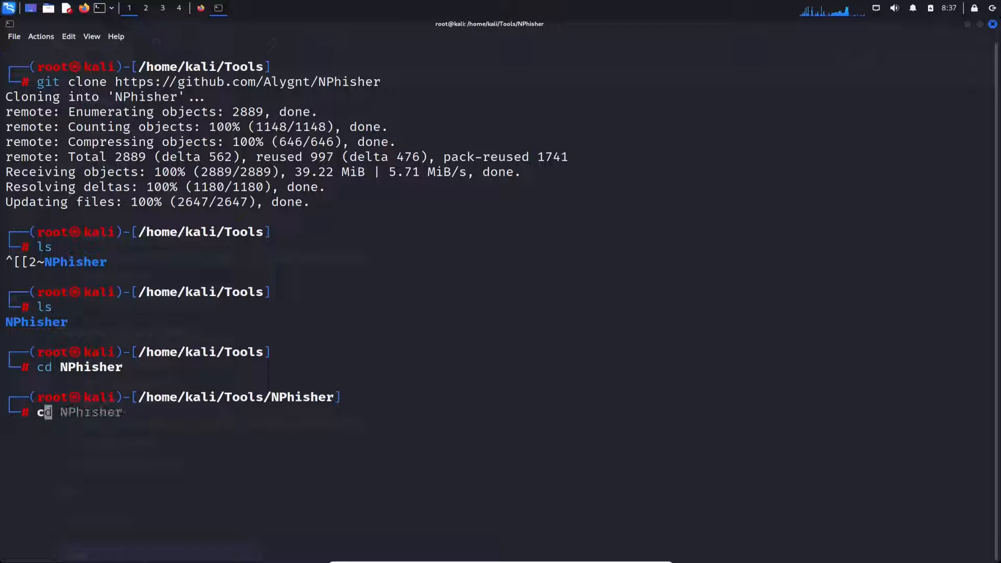
pyautogui.press('Return')
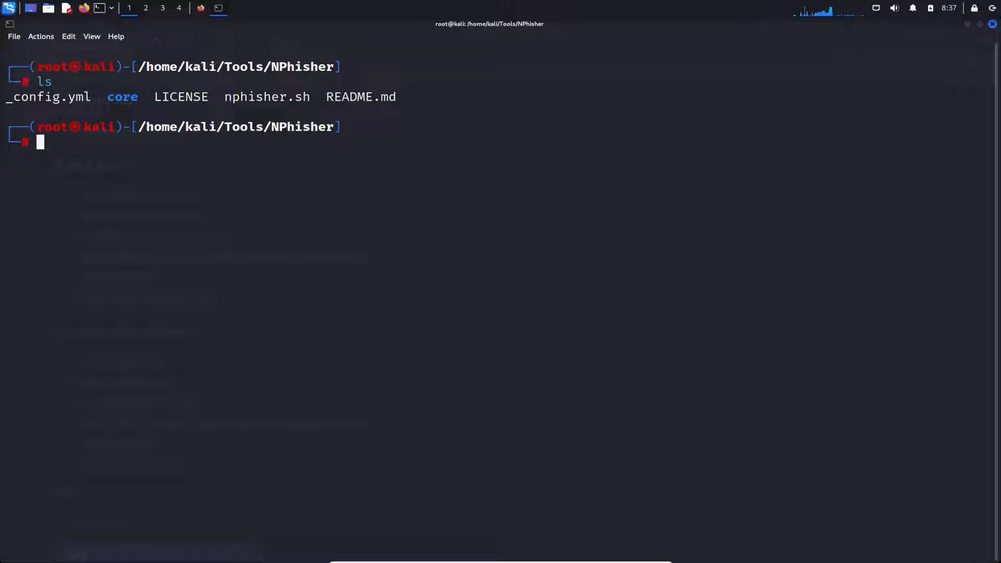
# Step: Launch nphisher.sh as root using sudo bash
pyautogui.write('sudo gvm-start')
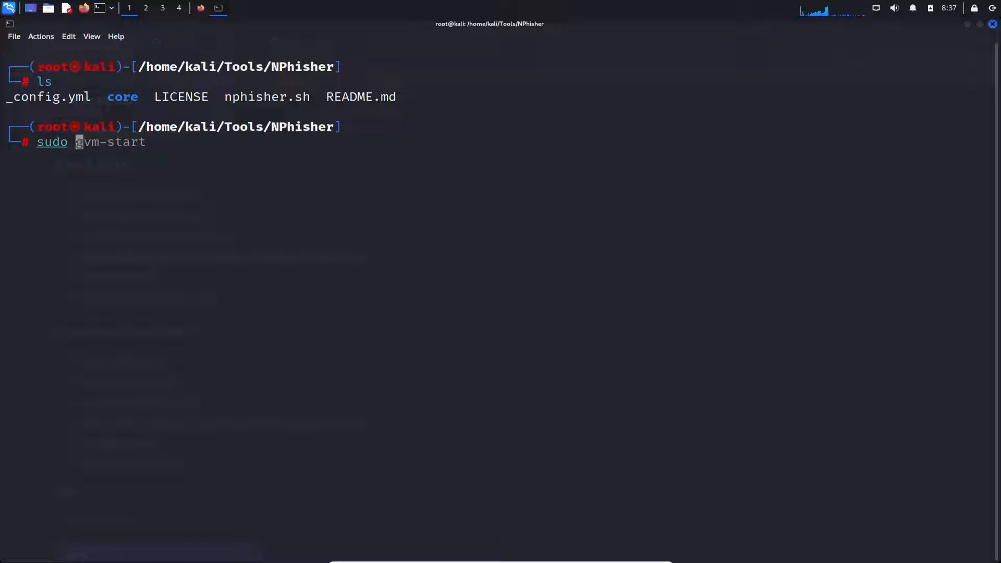
pyautogui.write('bash')
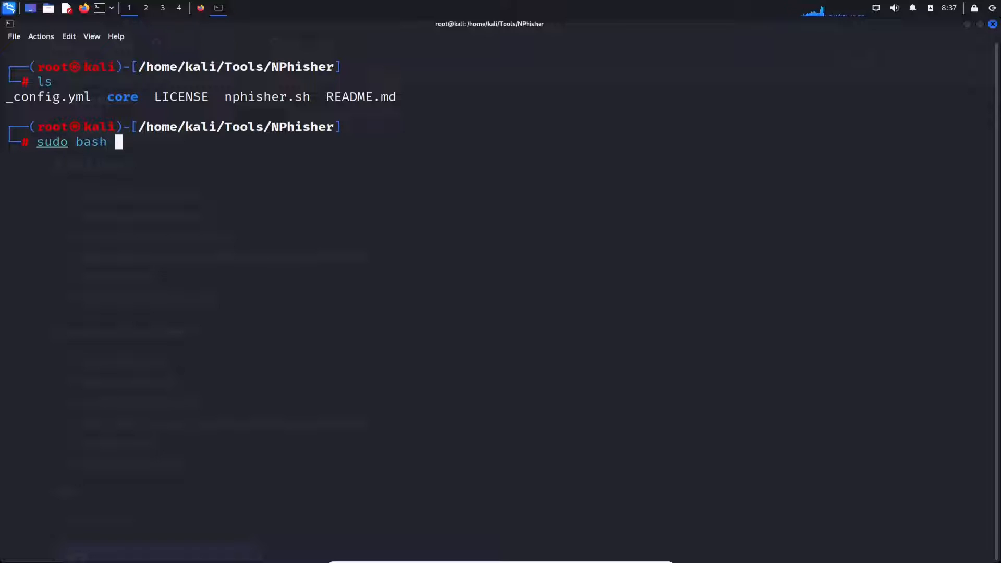
pyautogui.press('Return')
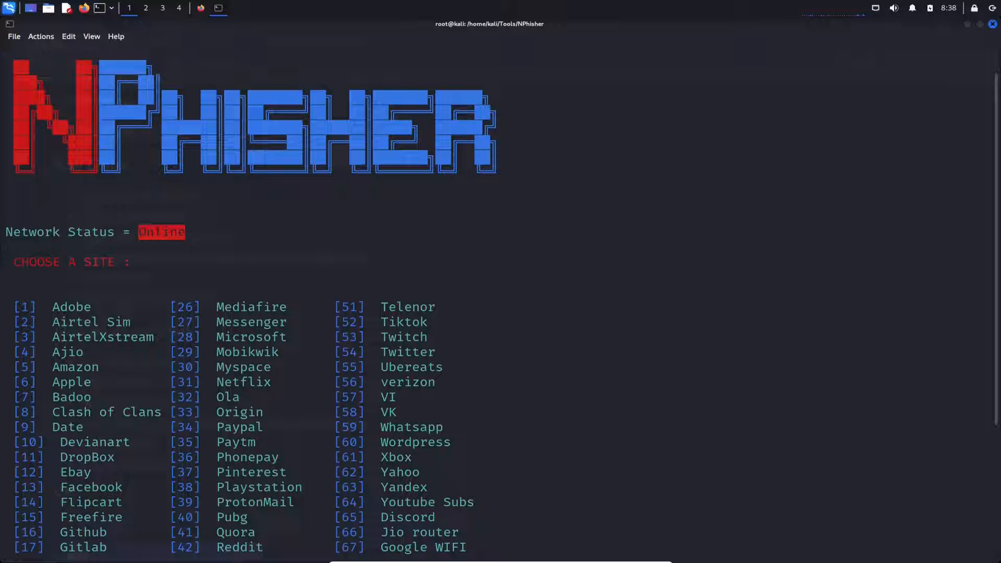
# Step: Scroll the menu to show all sites through 68 Mobile Pattern and the option prompt
pyautogui.scroll(-3)
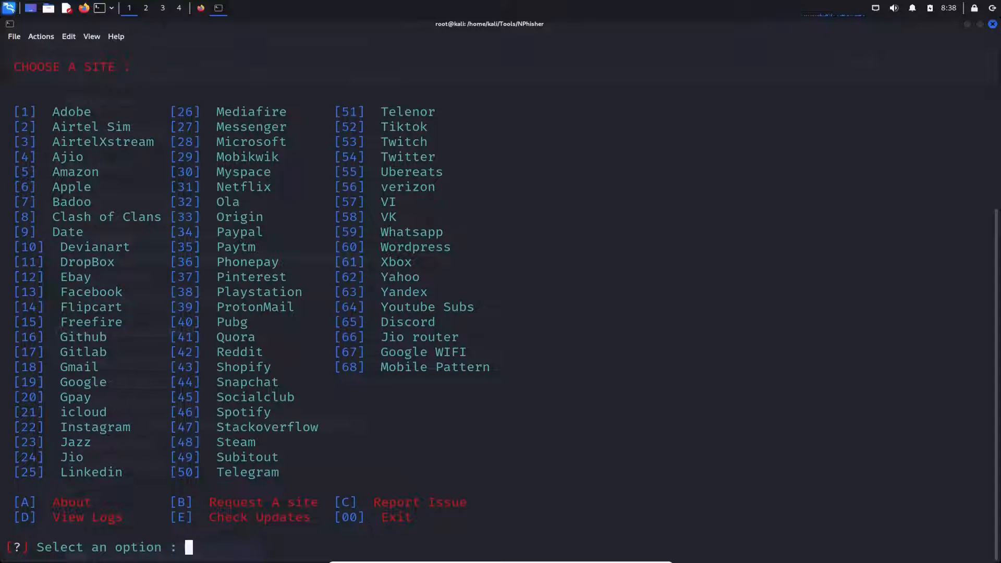
pyautogui.doubleClick(102, 412)
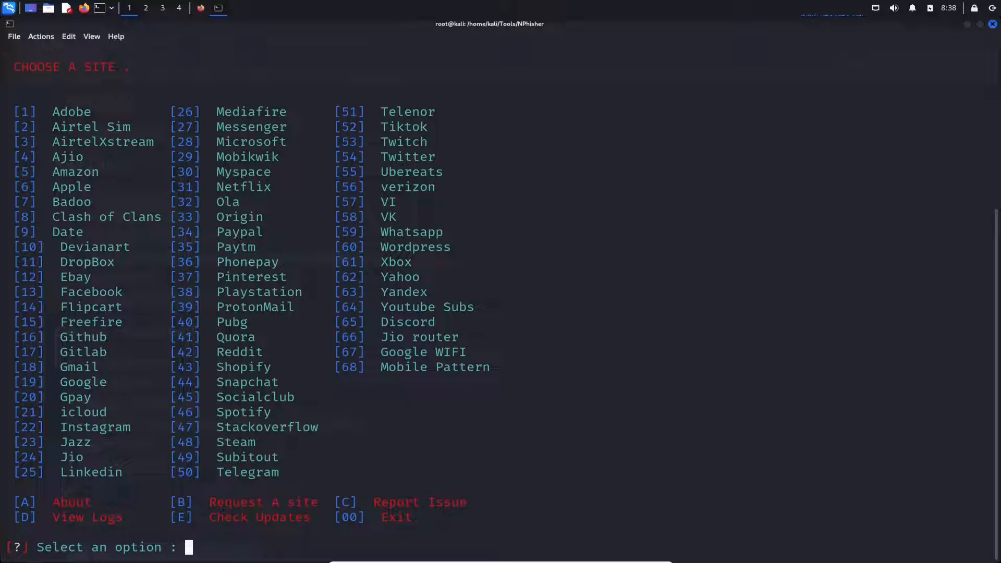
# Step: Choose 21 for iCloud and 01 for Localhost port forwarding
pyautogui.write('21')
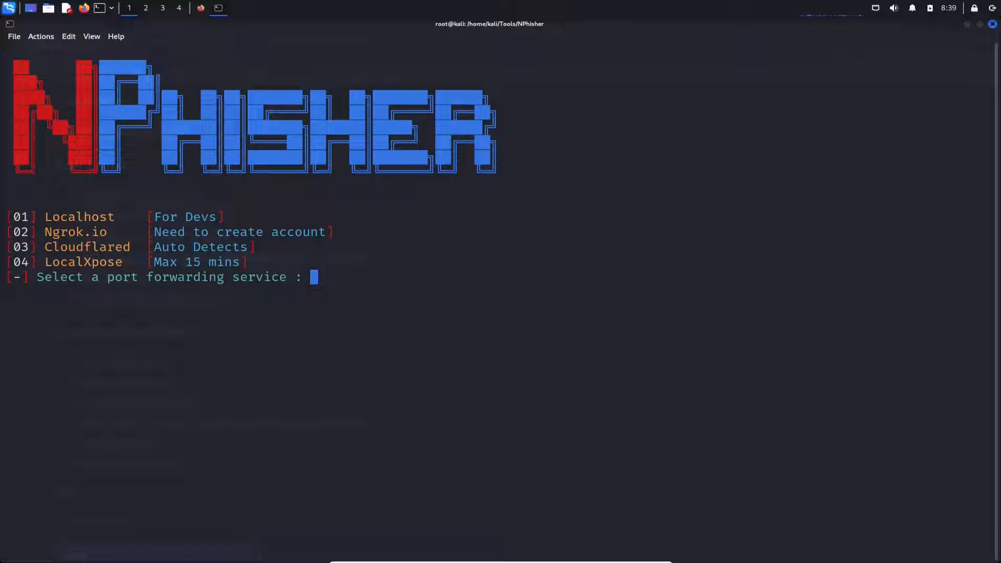
pyautogui.write('01')
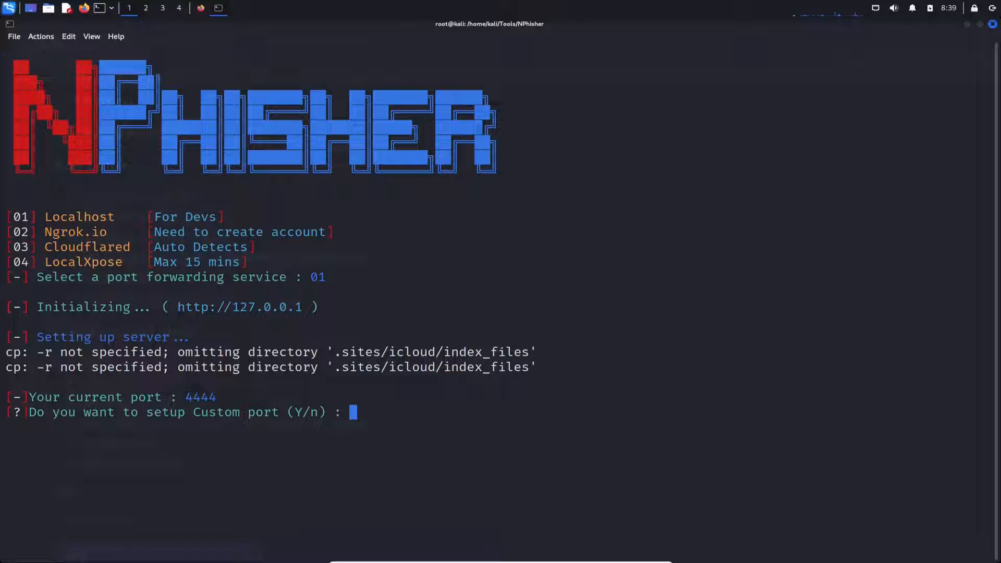
# Step: Decline a custom port and open the LOCALHOST URL 127.0.0.1:4444 in Firefox
pyautogui.write('n')
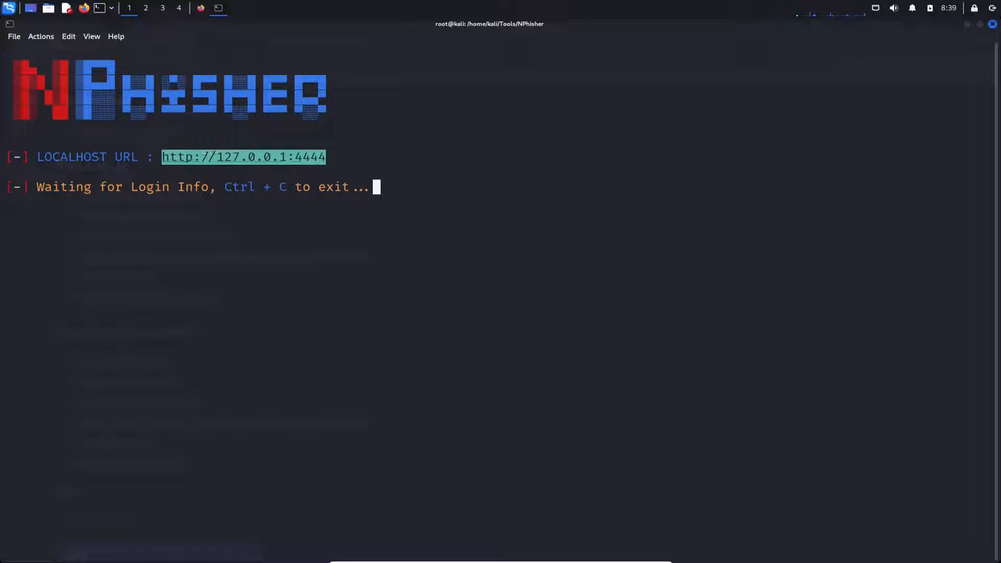
pyautogui.rightClick(243, 156)
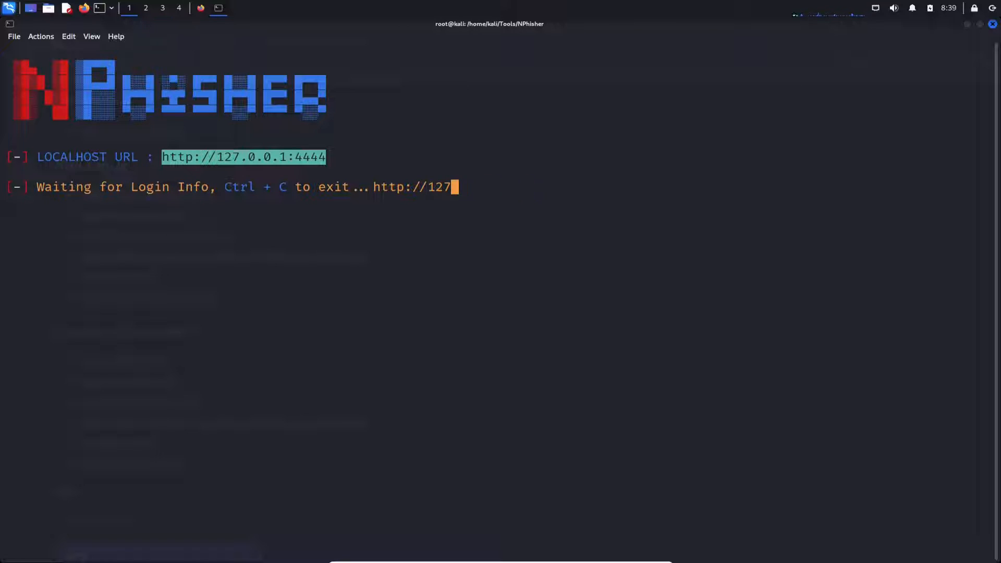
pyautogui.rightClick(242, 157)
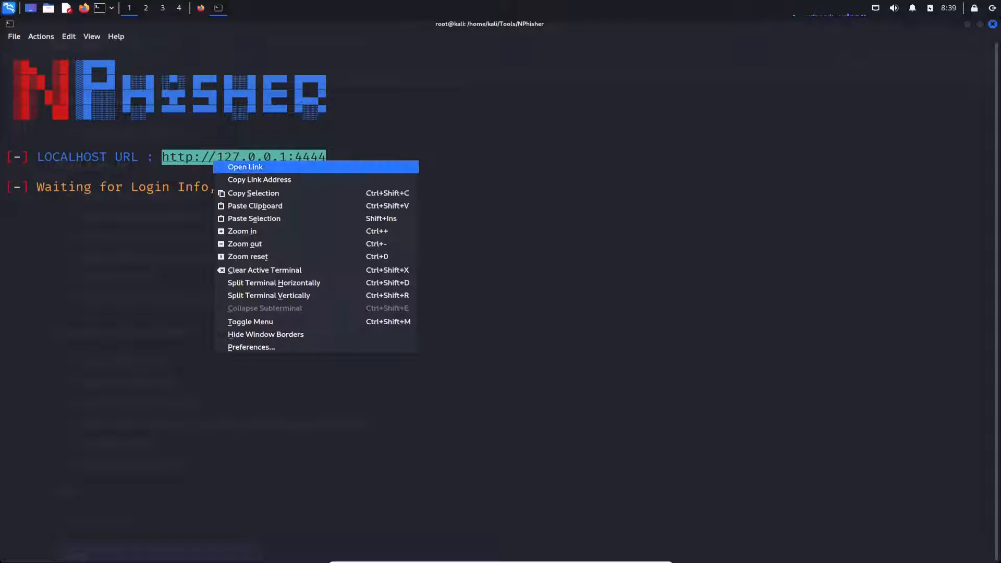
pyautogui.moveTo(253, 193)
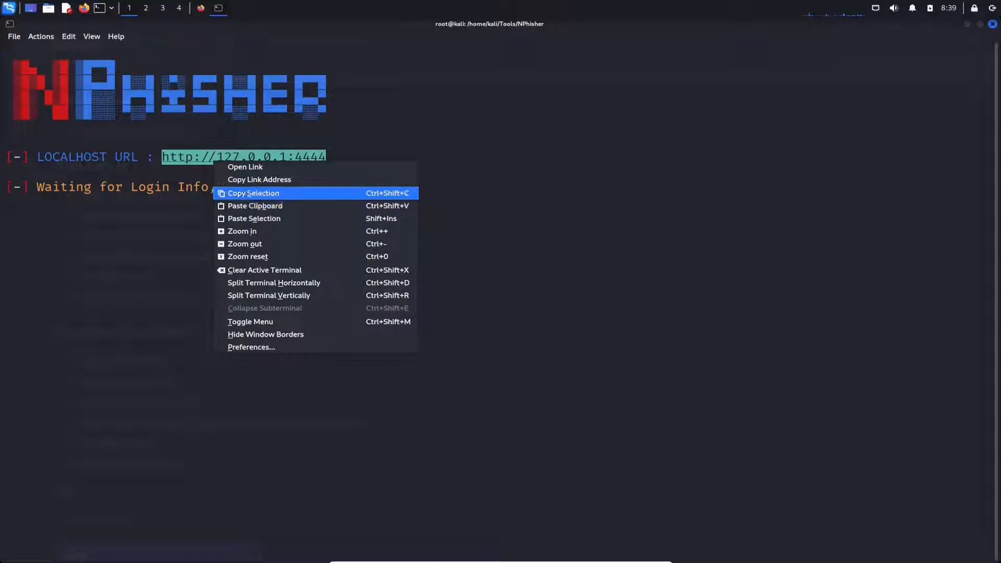
pyautogui.click(253, 193)
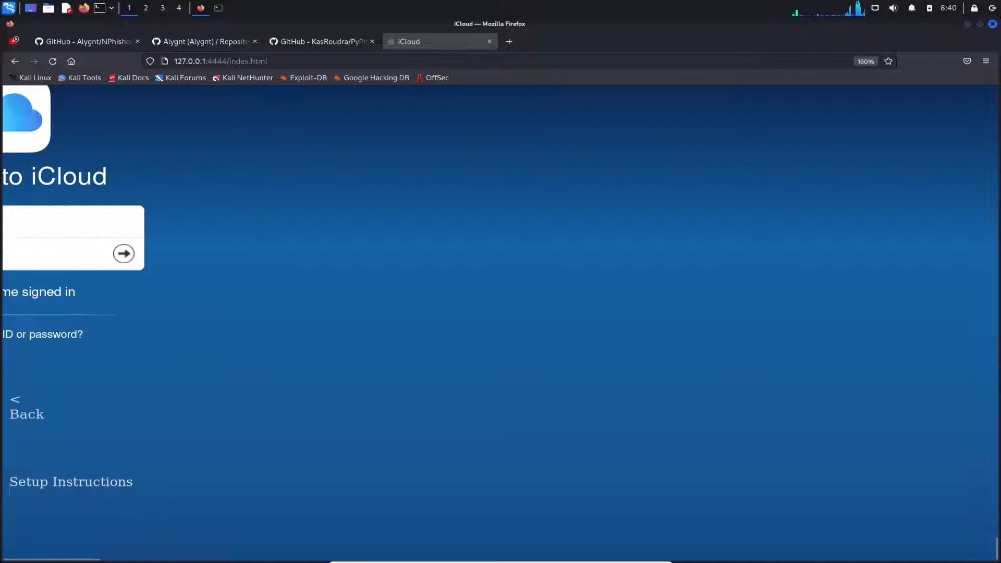
# Step: Look over the fake iCloud page in Firefox, then switch back to the NPhisher terminal
pyautogui.click(125, 253)
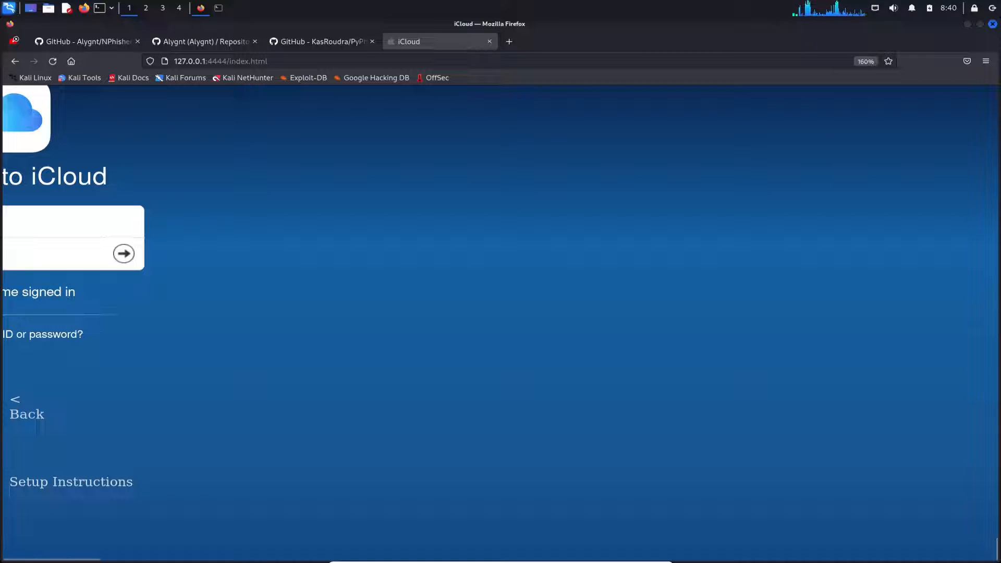
pyautogui.click(83, 40)
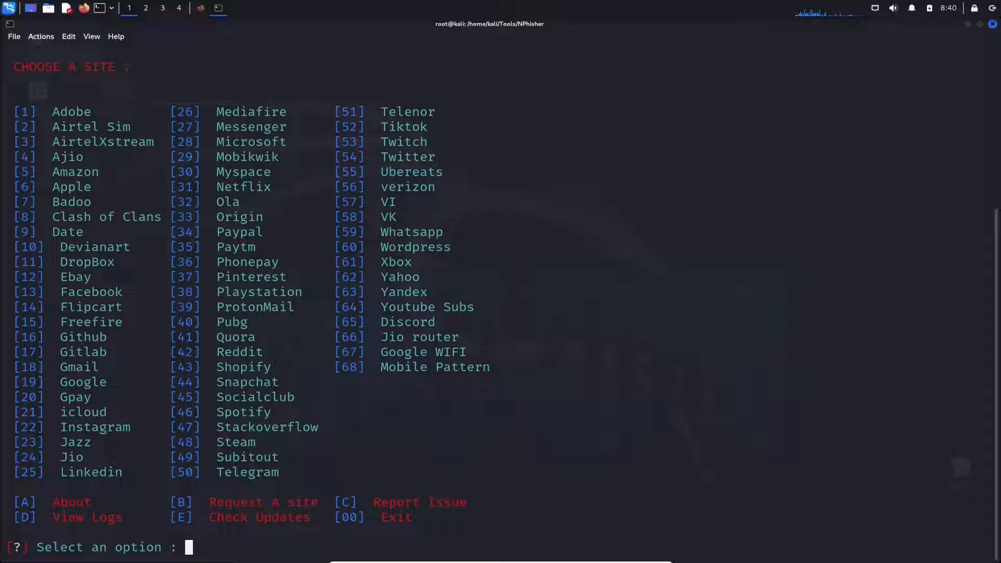
# Step: Pick LinkedIn (25) and Ngrok (02), install ngrok, and decline custom port, region and URL changes
pyautogui.write('25')
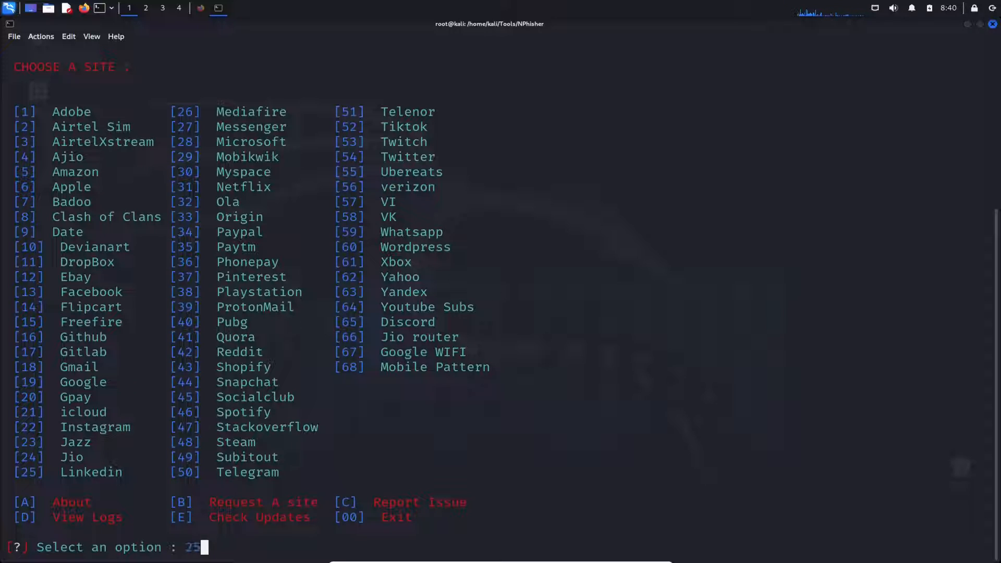
pyautogui.press('Return')
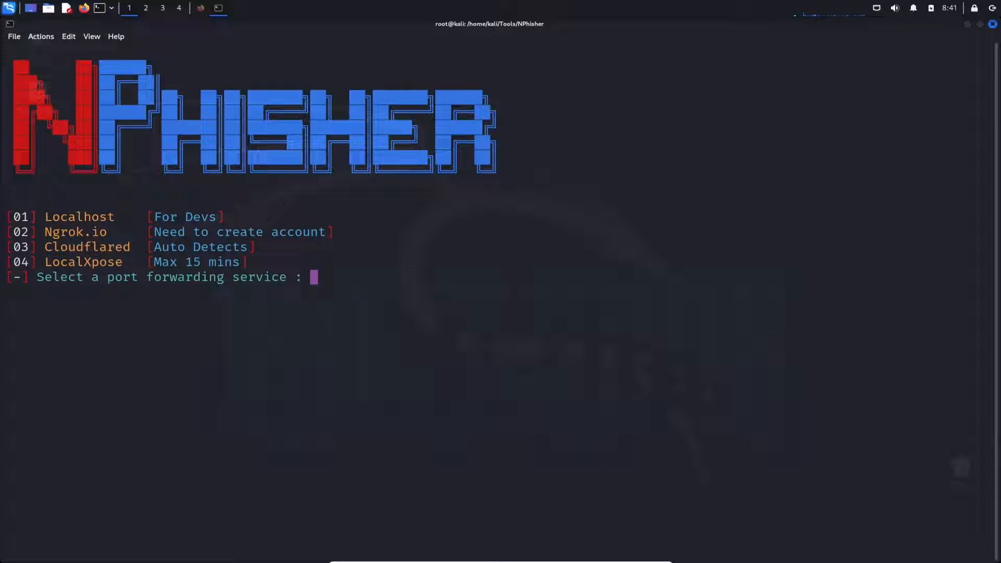
pyautogui.write('02')
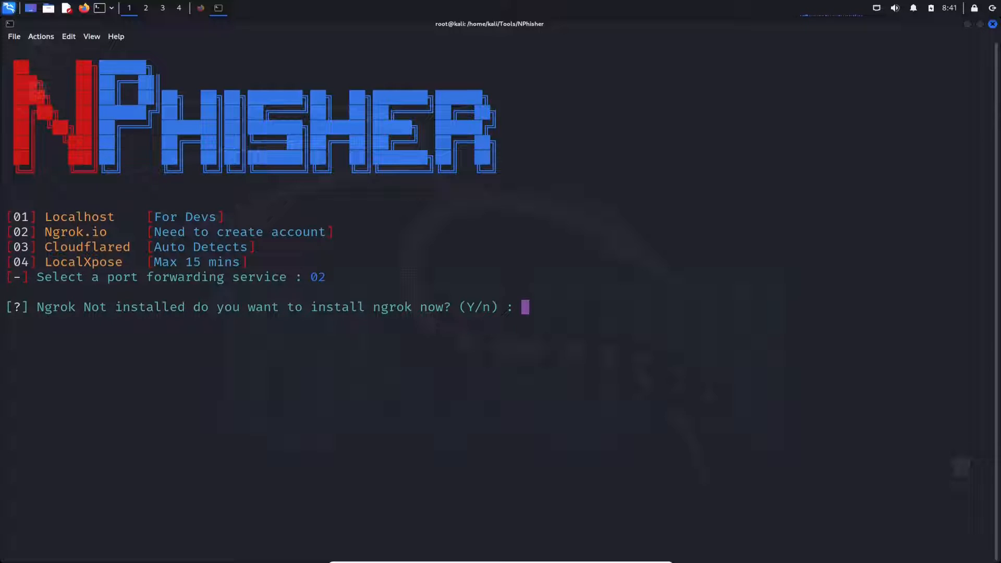
pyautogui.write('y')
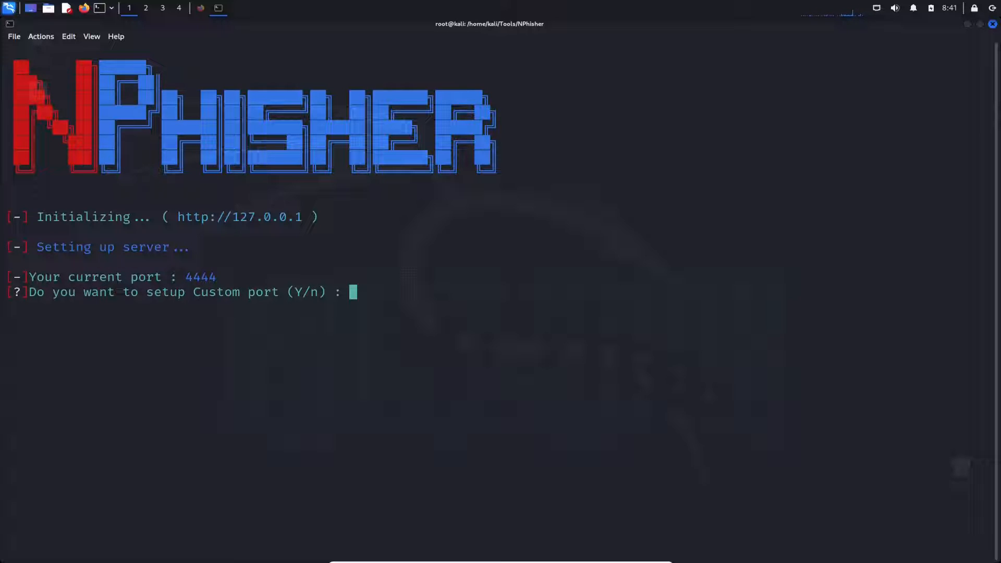
pyautogui.write('n')
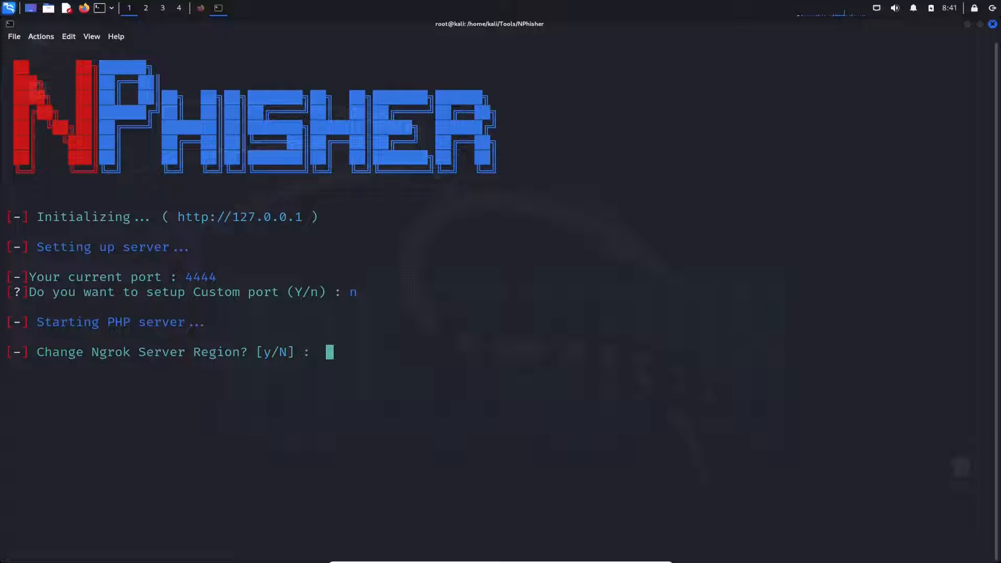
pyautogui.write('n')
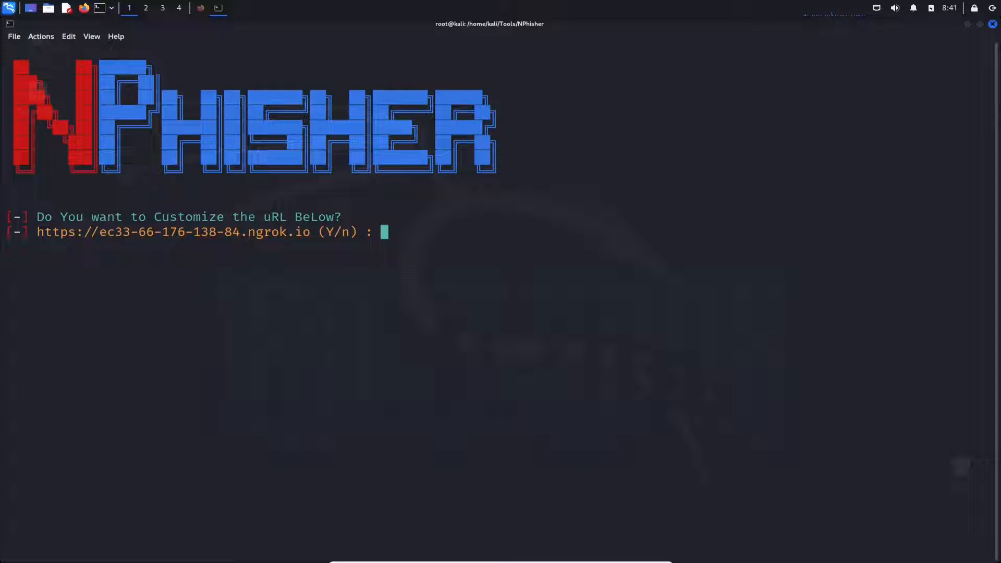
pyautogui.write('n')
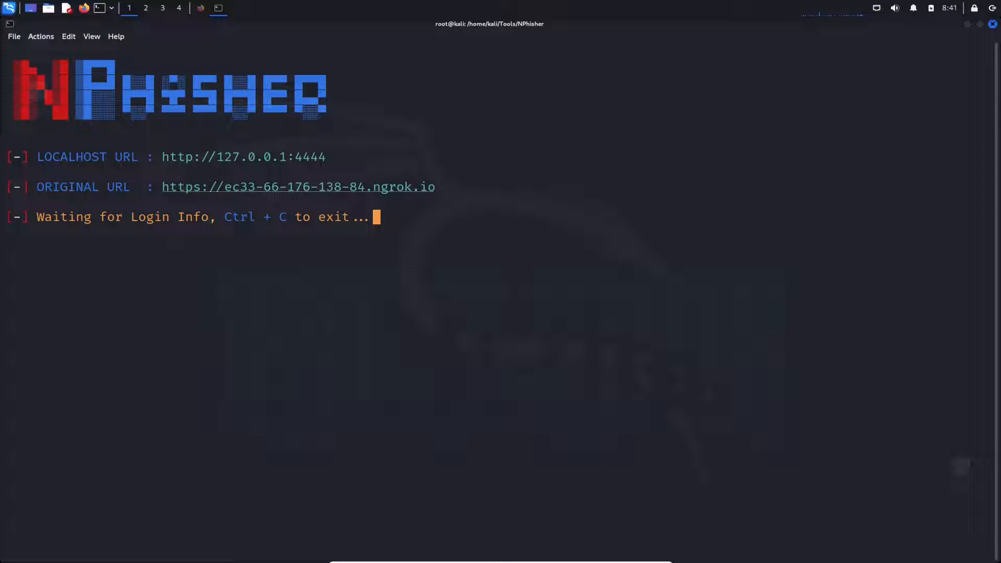
# Step: Open the 127.0.0.1:4444 localhost link from the terminal in Firefox
pyautogui.doubleClick(315, 157)
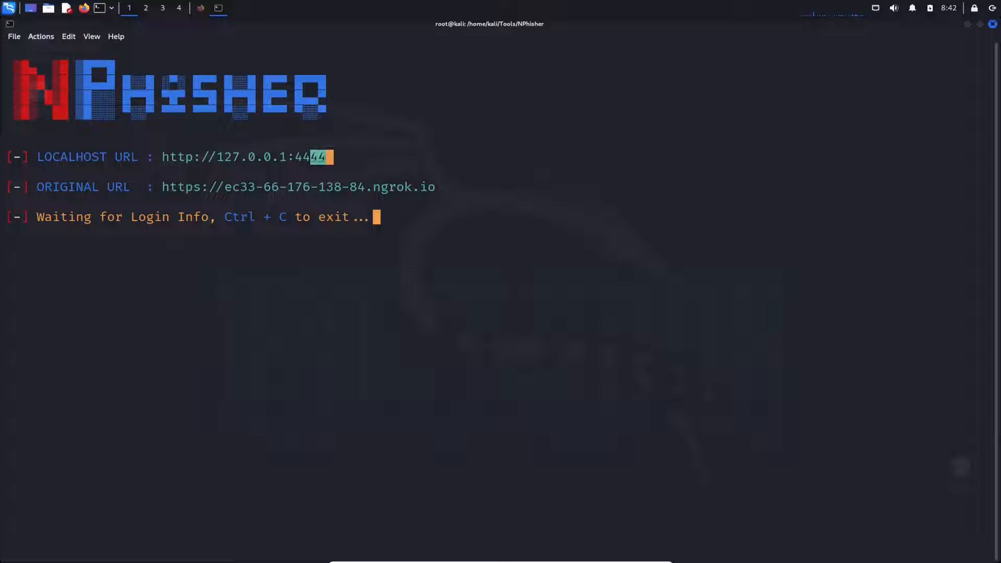
pyautogui.rightClick(245, 157)
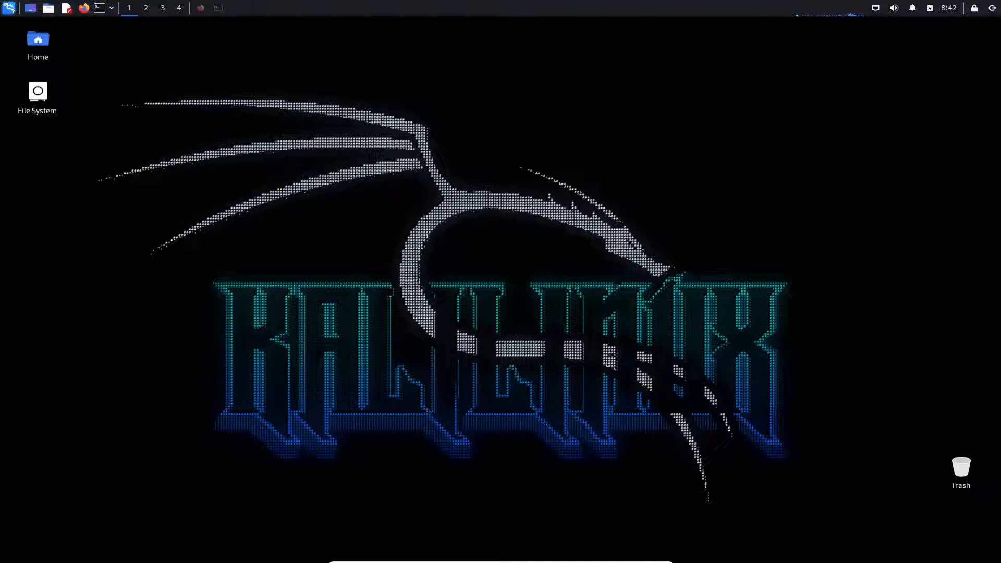
pyautogui.click(83, 8)
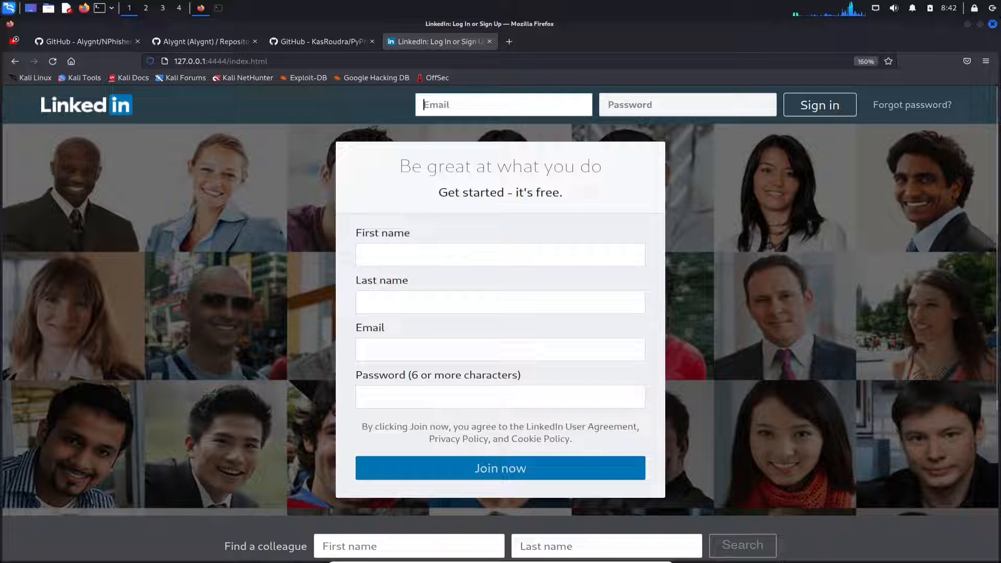
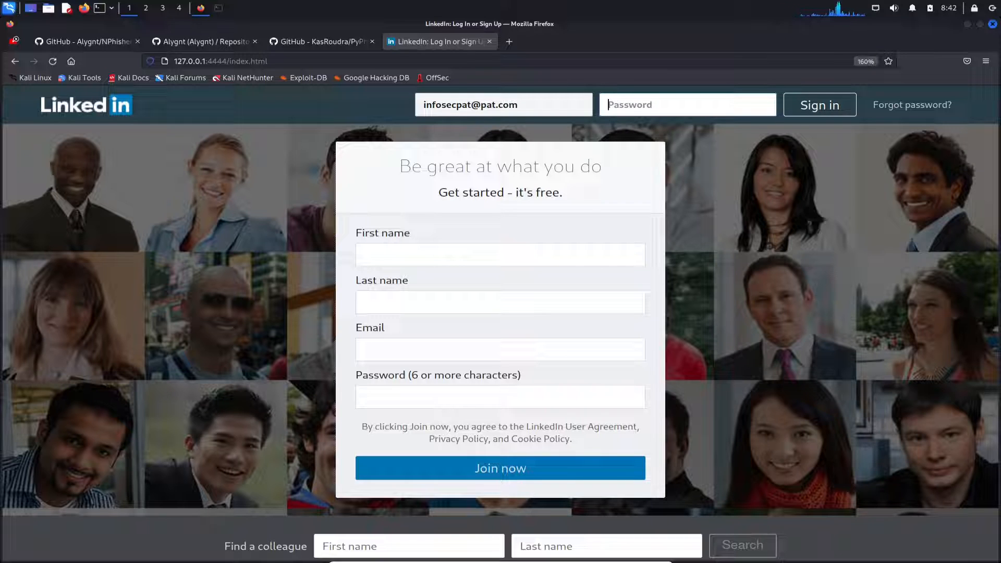
# Step: Submit an email ending 'pat.com', a password and OTP, then dismiss the save-login prompt
pyautogui.write('••')
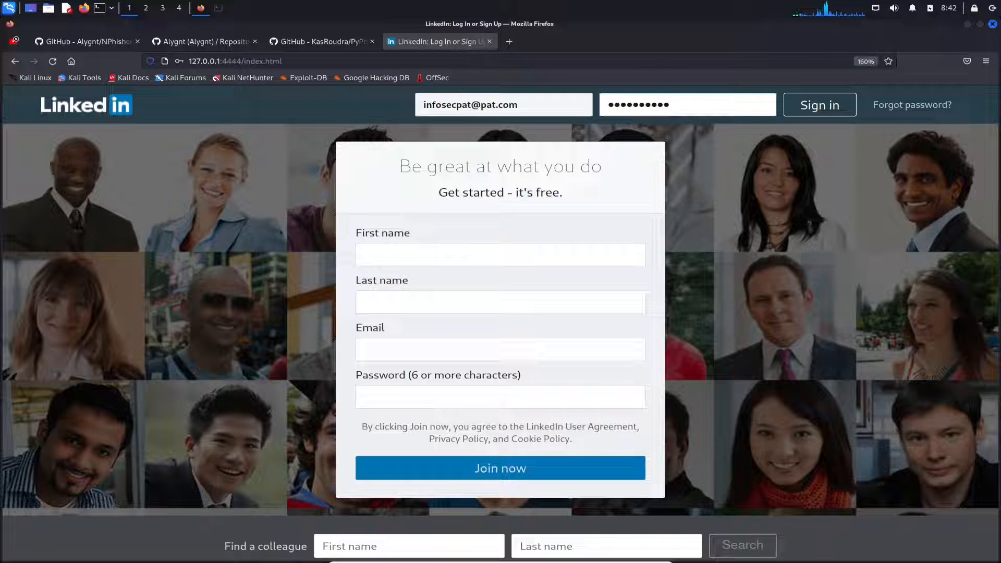
pyautogui.write('••')
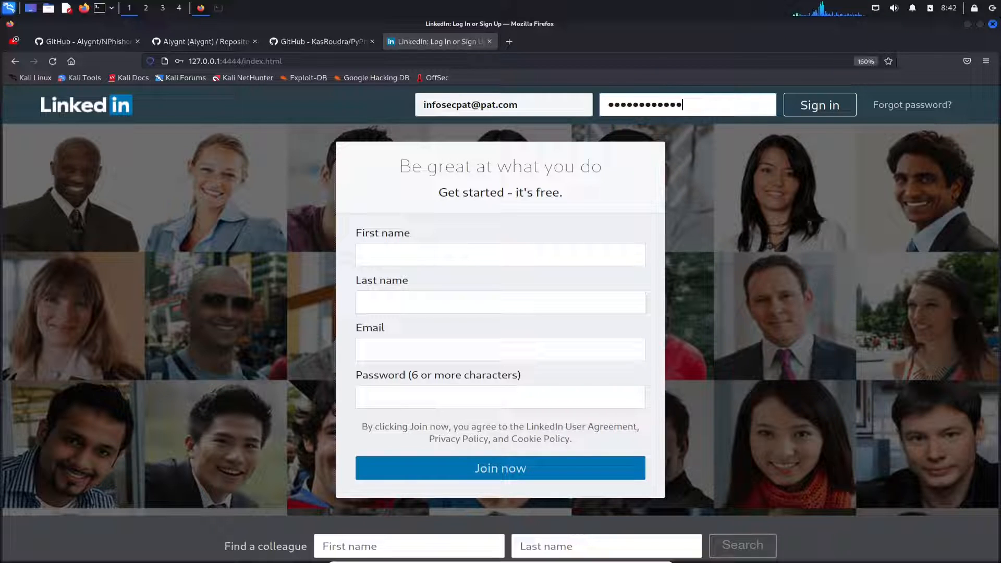
pyautogui.write('••••')
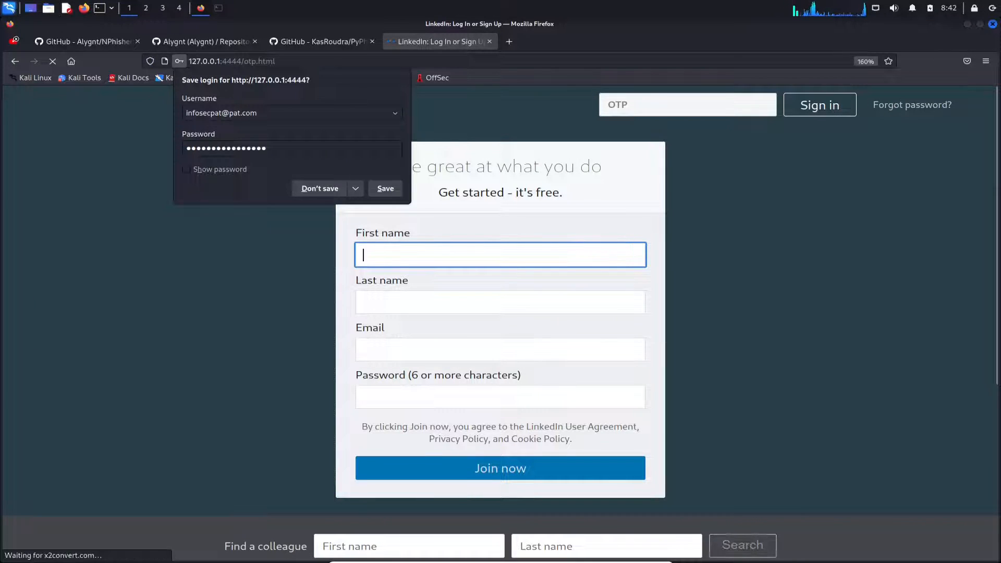
pyautogui.click(319, 189)
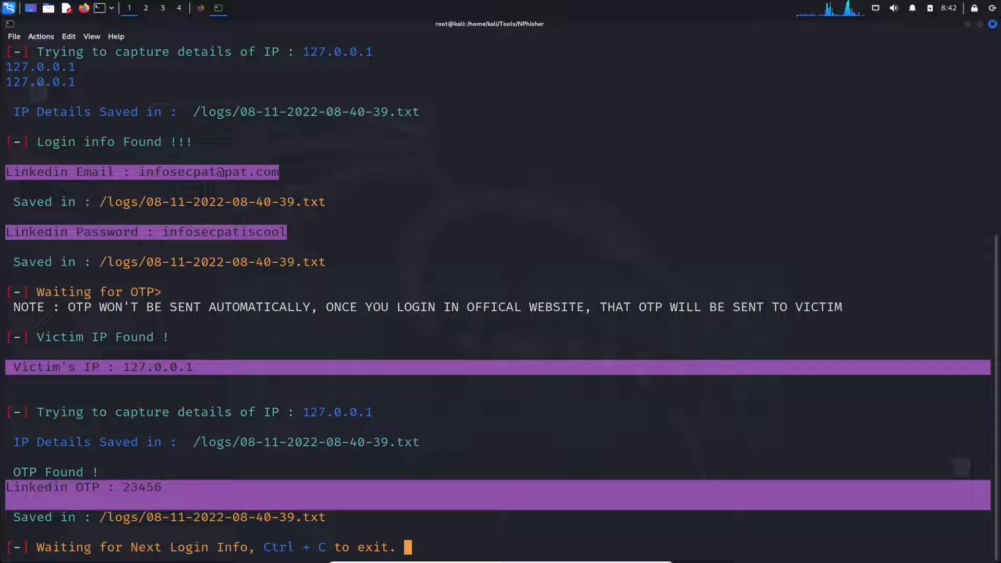
# Step: Stop NPhisher with Ctrl+C and begin typing a new shell command
pyautogui.press('ctrl+c')
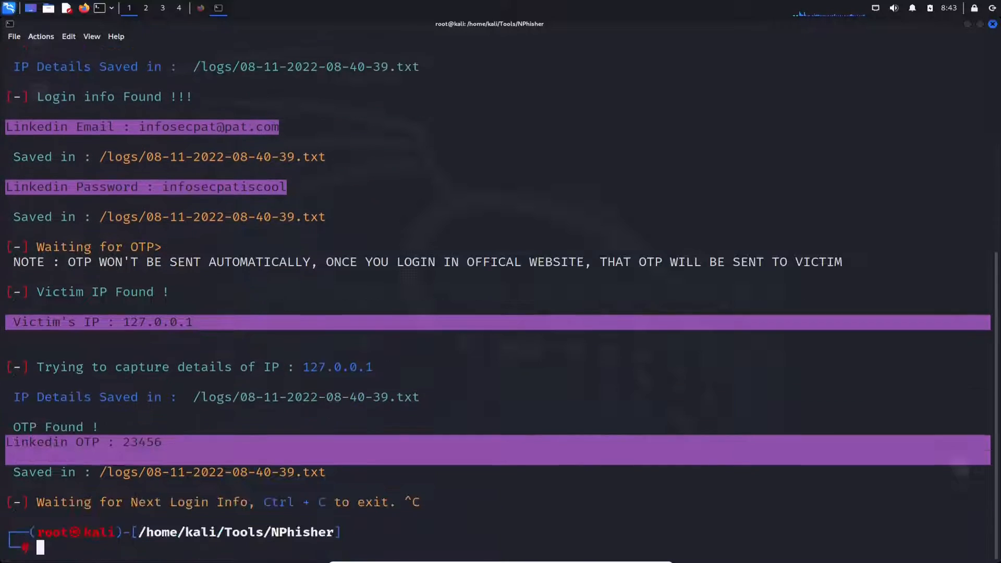
pyautogui.write('vcle')
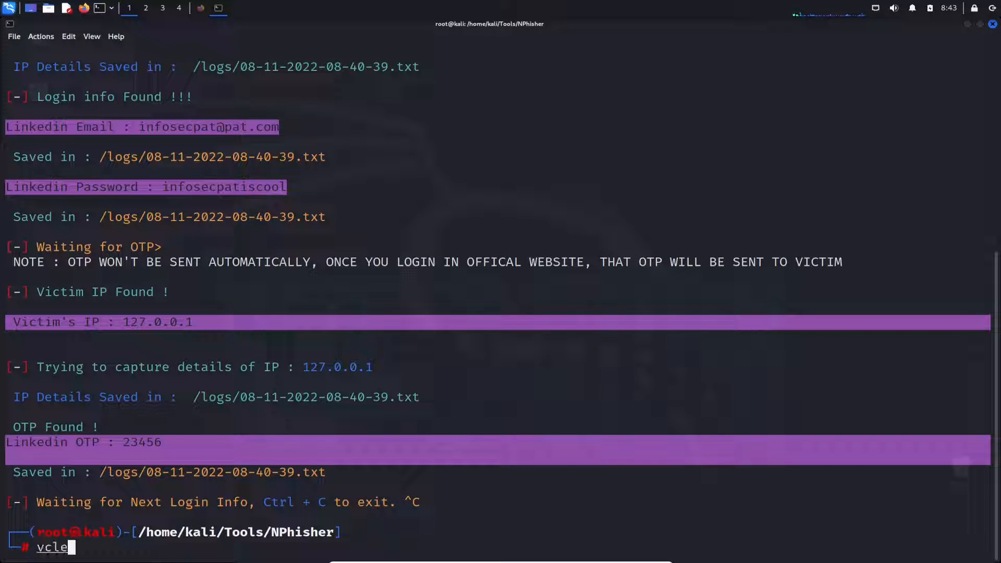